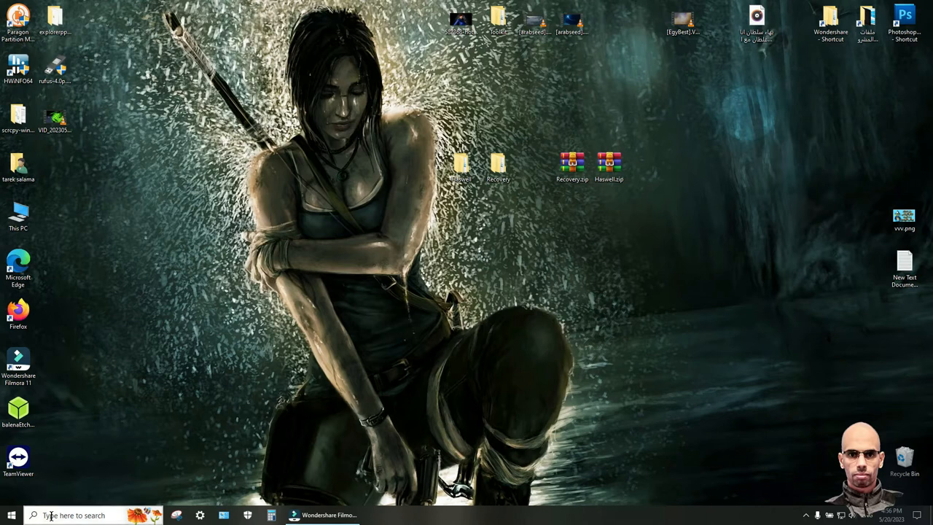
- Search for 'cmd' and launch Command Prompt as administrator
click(73, 515)
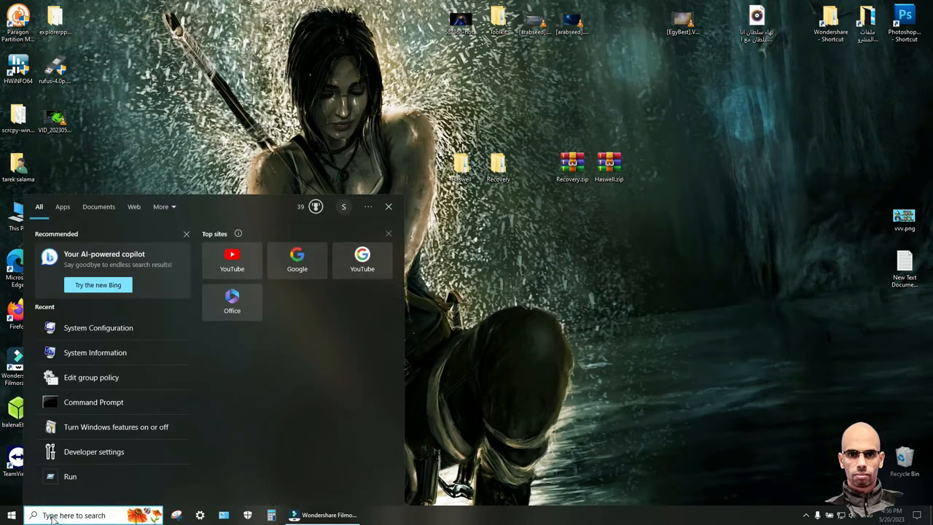
text(cmd)
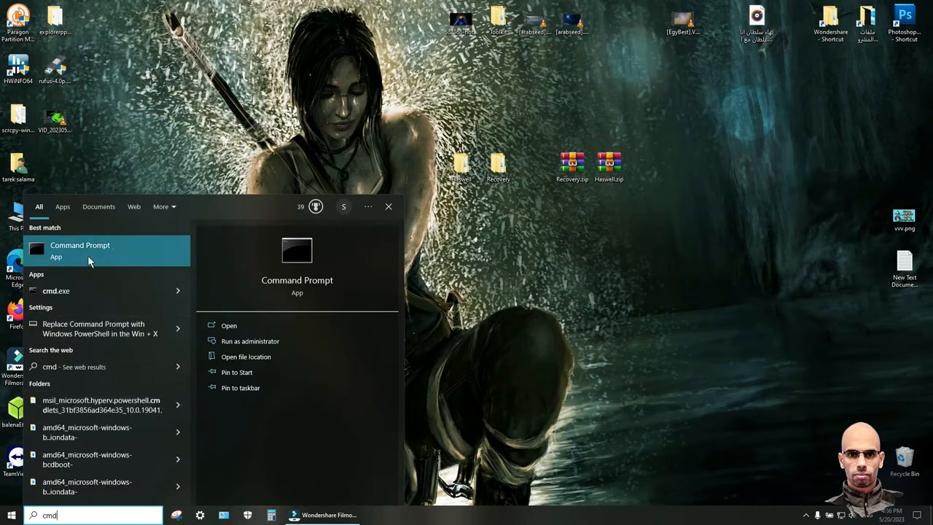
right_click(80, 250)
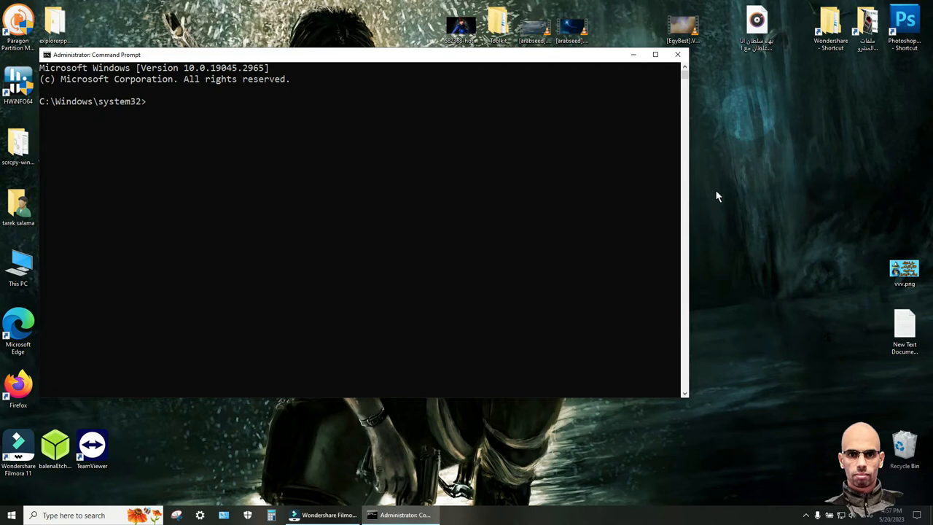
- Run diskpart, then 'list disk' to show Disk 0 (465 GB) and Disk 1 (223 GB)
text(di)
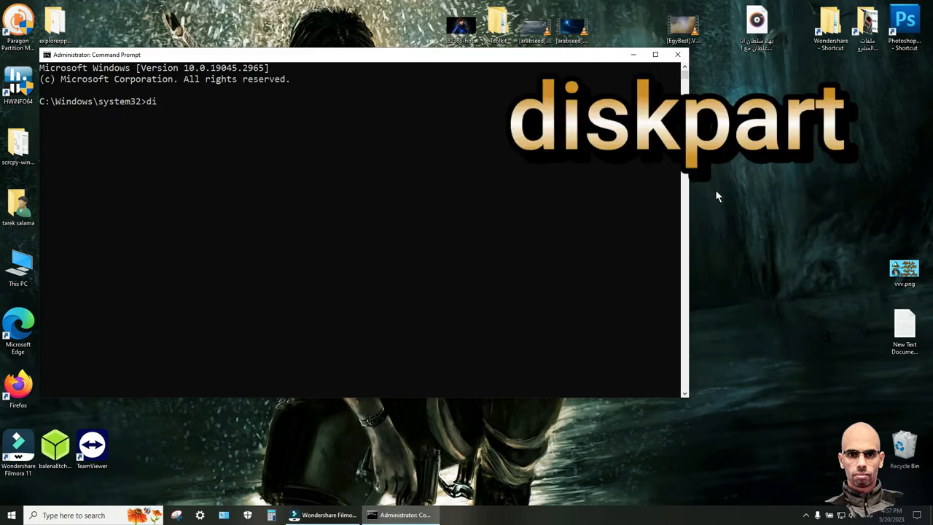
text(skp)
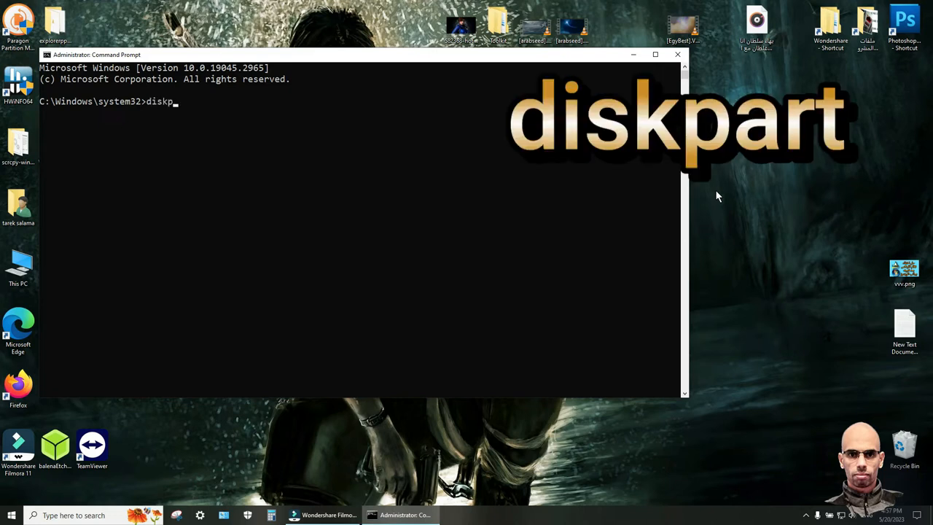
text(art)
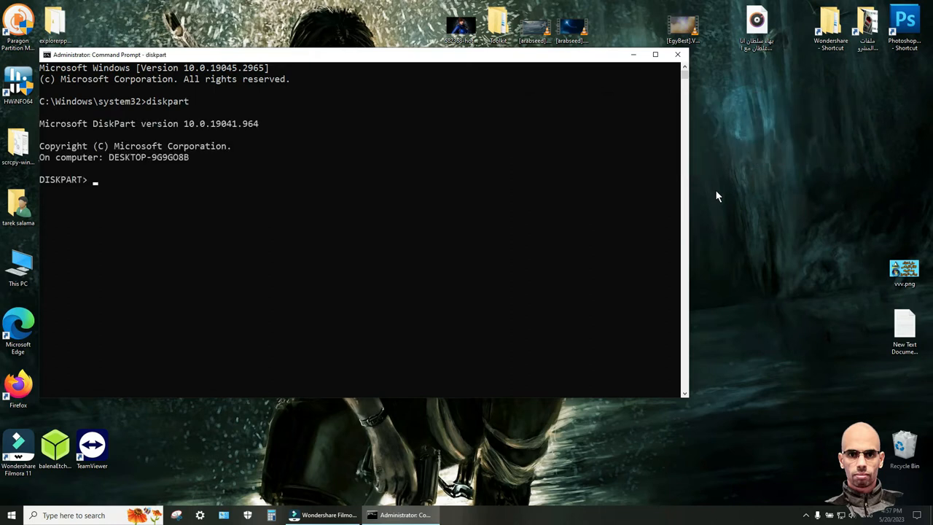
text(list)
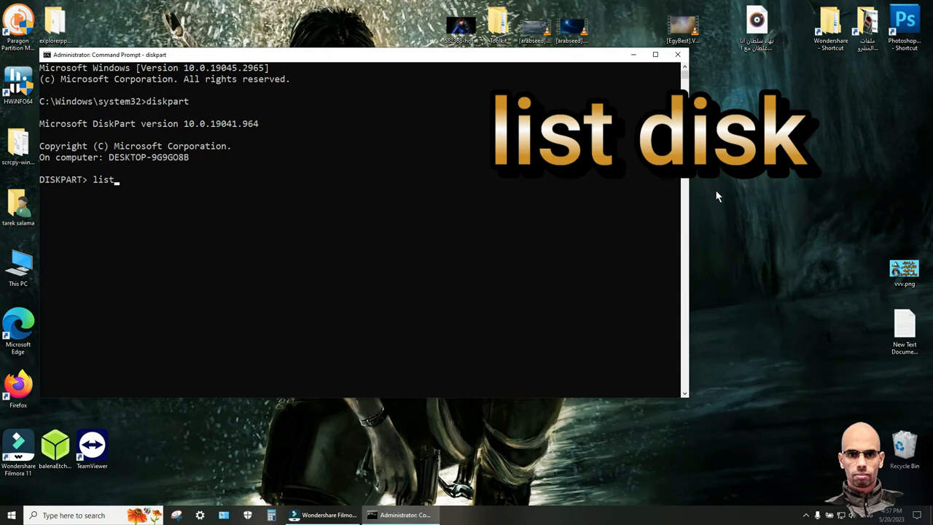
text(d)
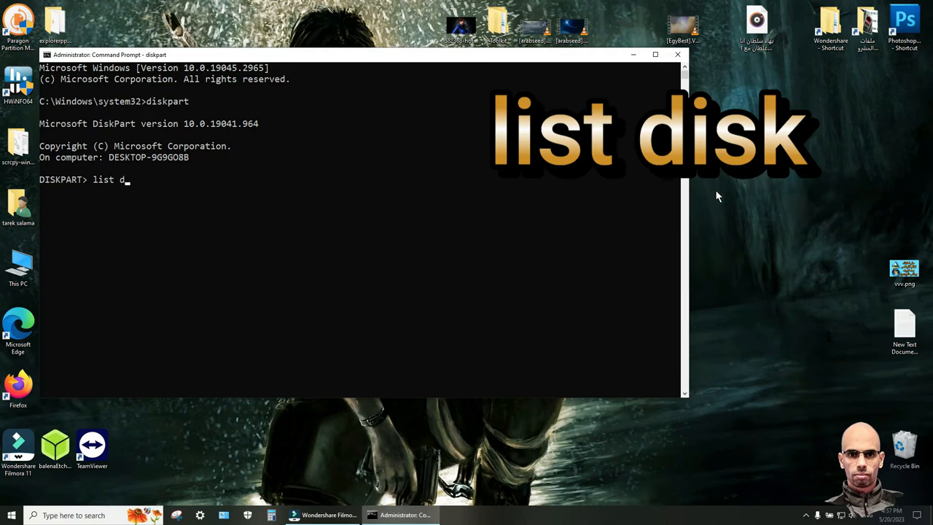
text(isk)
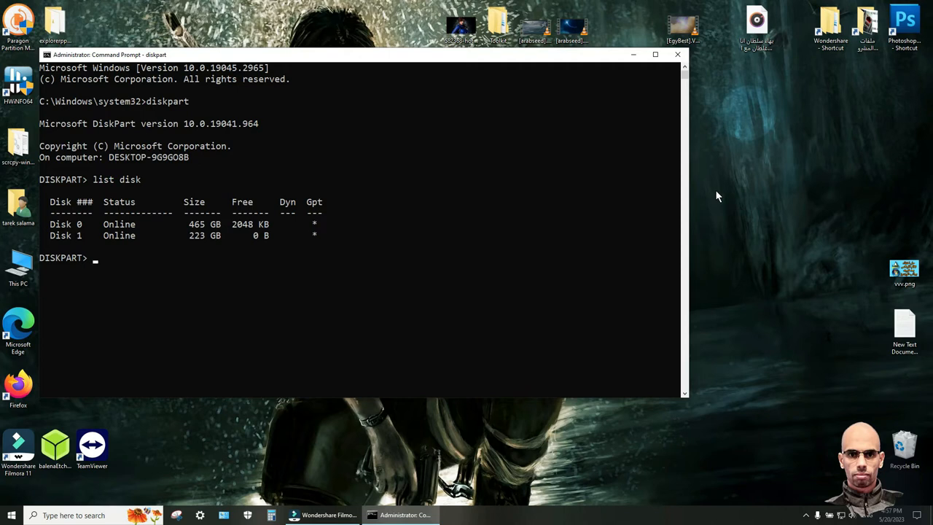
mouse_move(90, 246)
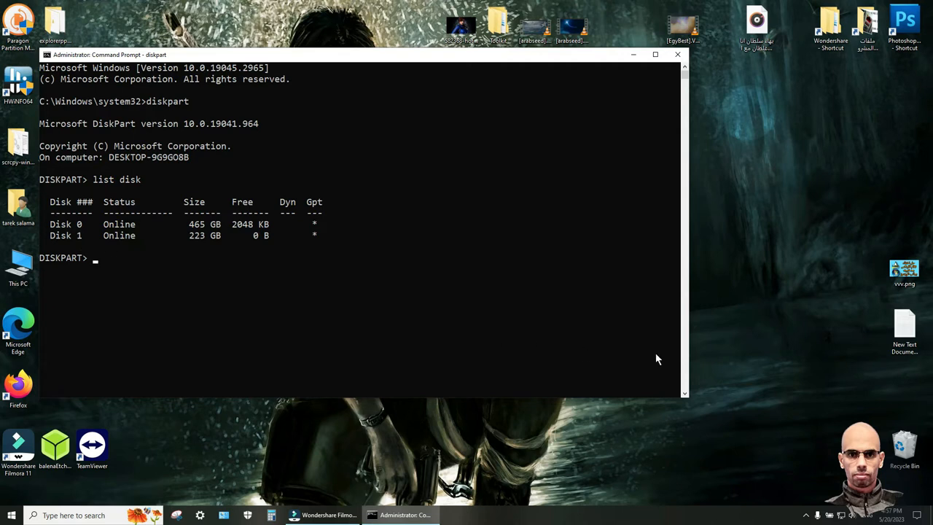
- Select Disk 1 in DiskPart
text(se)
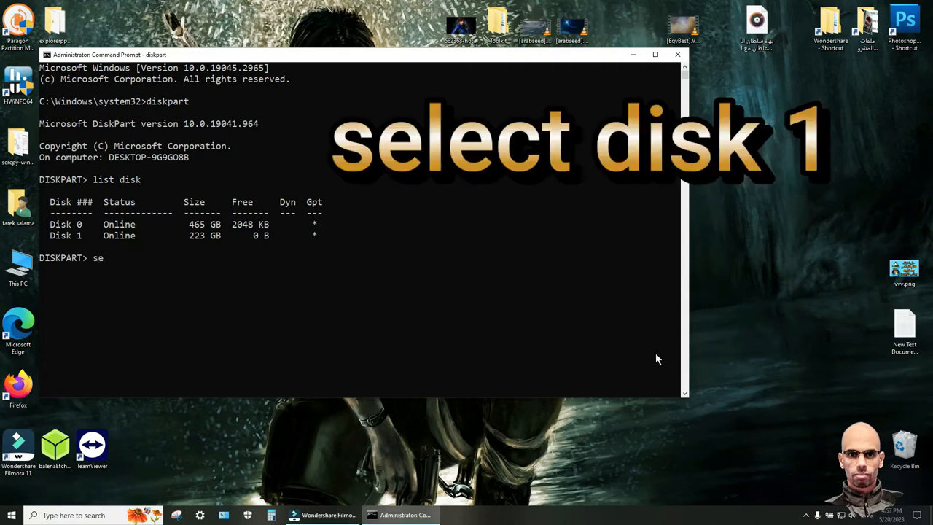
text(lect)
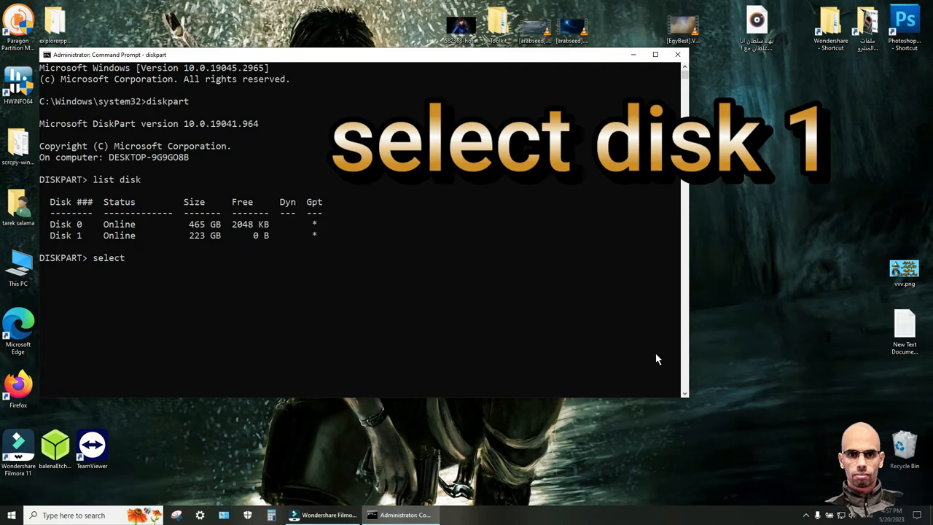
text(dis)
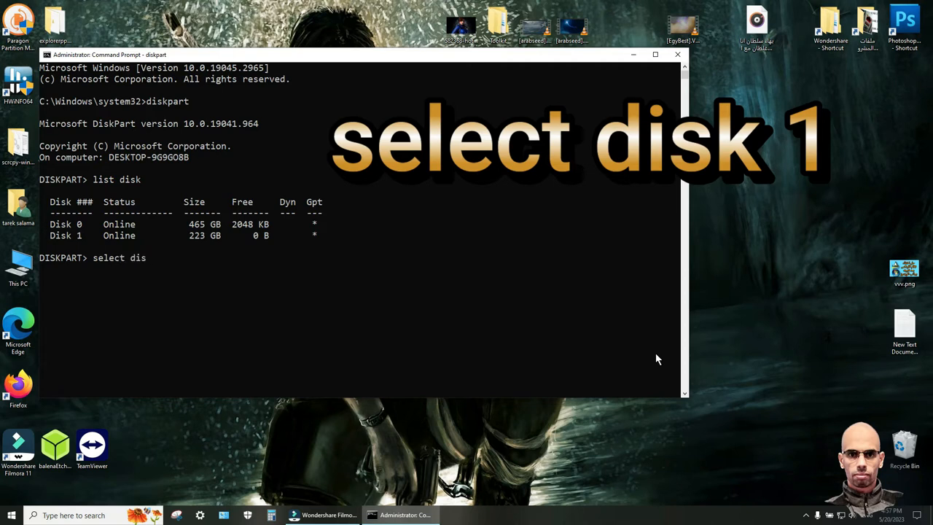
text(k 1)
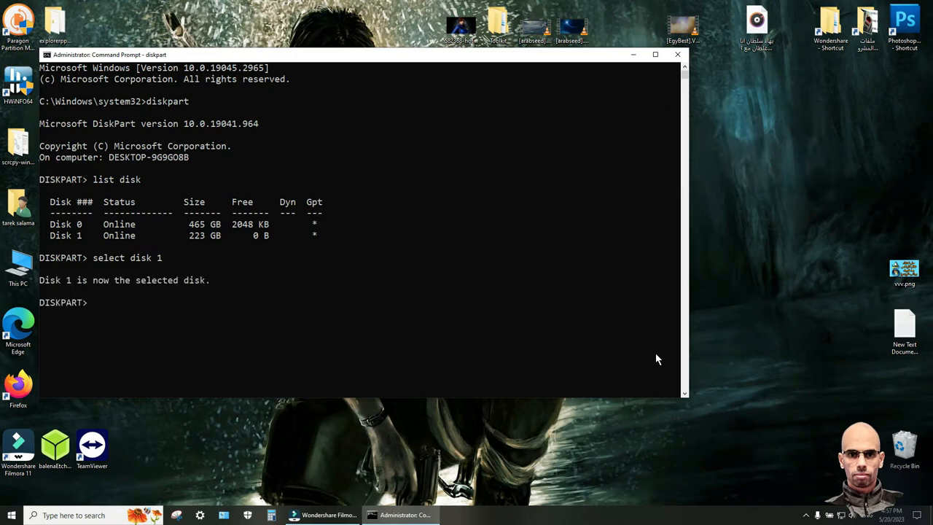
mouse_move(108, 296)
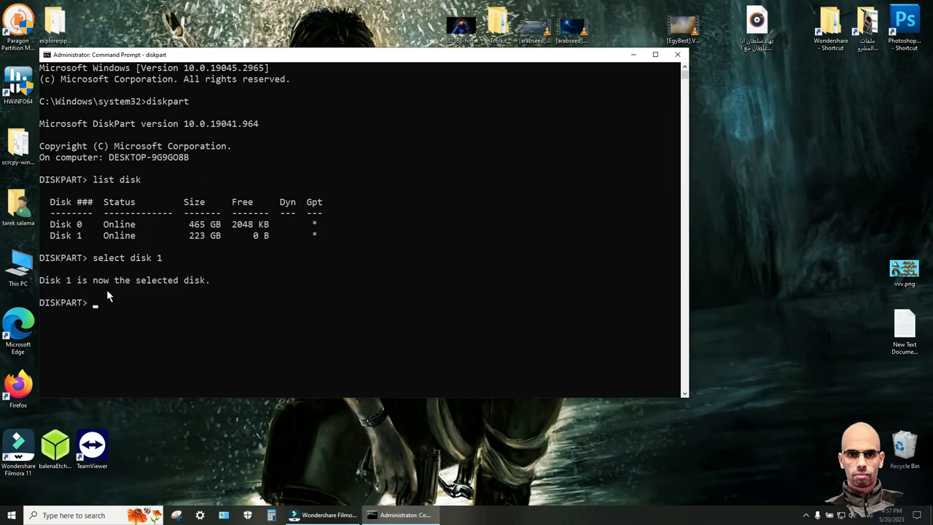
mouse_move(762, 350)
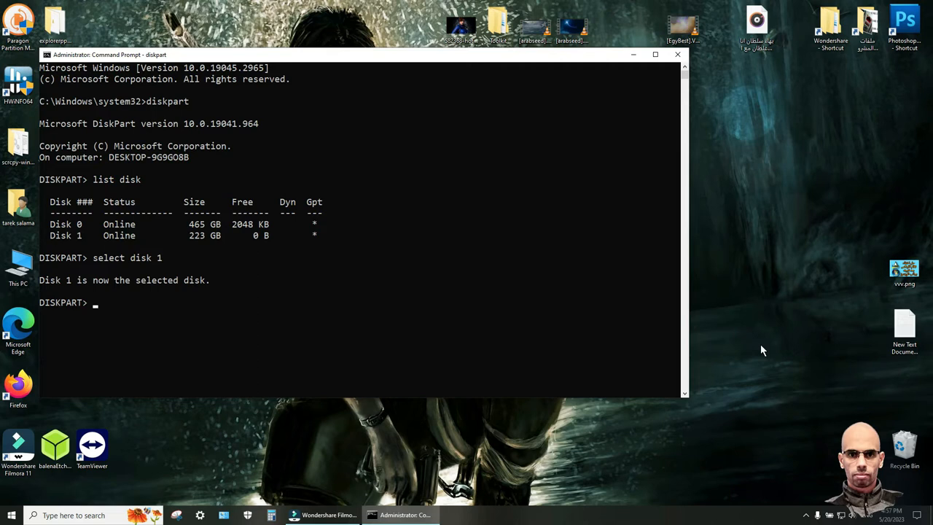
- List Disk 1's partitions, showing System, Reserved and Primary
text(list)
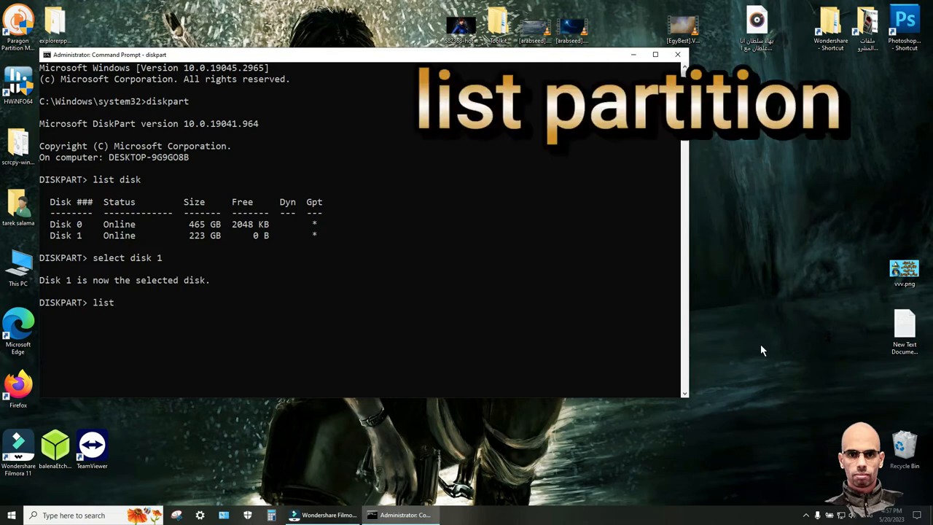
text(pa)
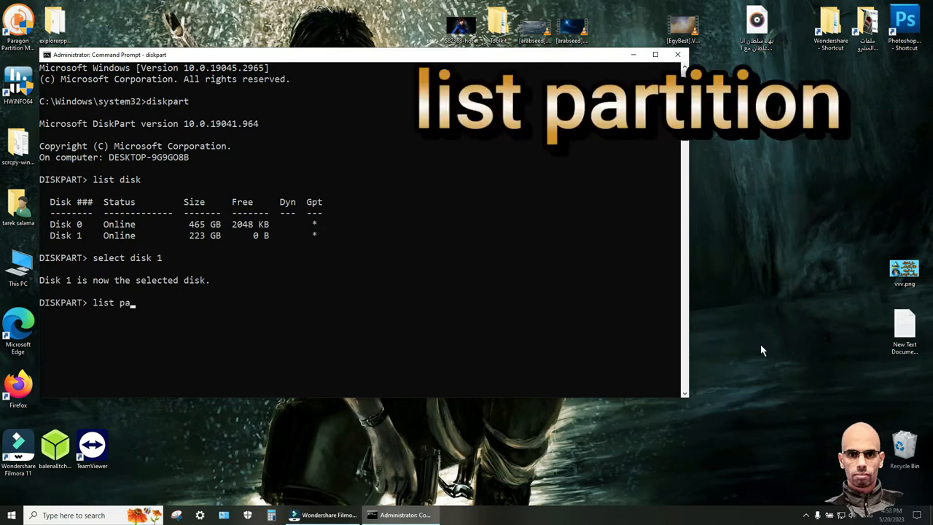
text(r)
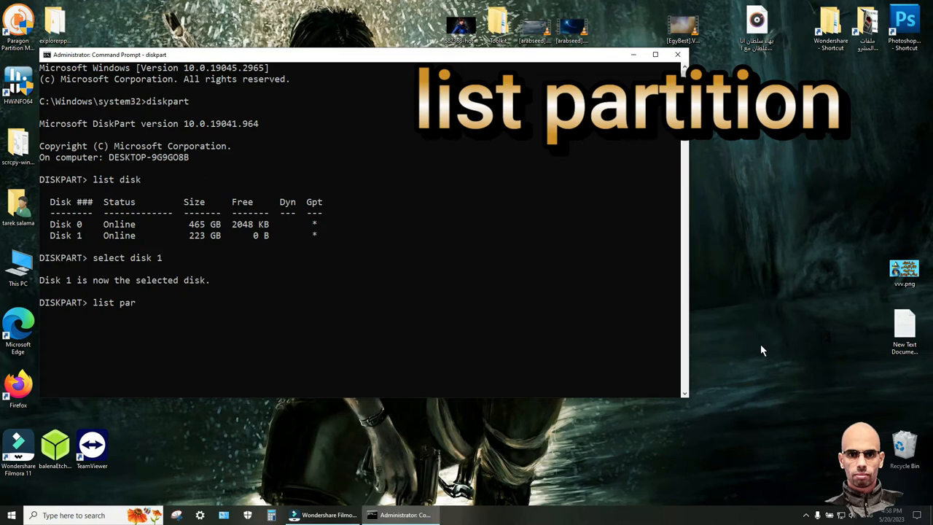
text(tition)
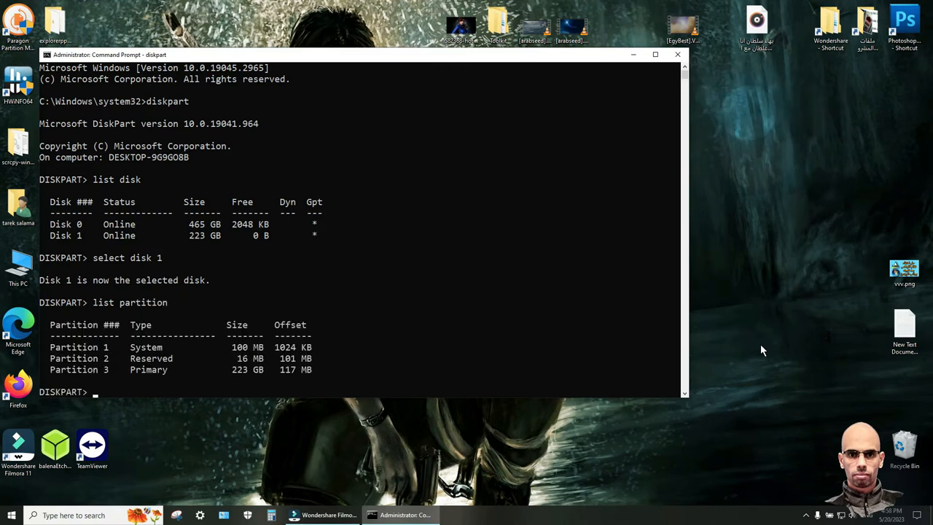
mouse_move(149, 431)
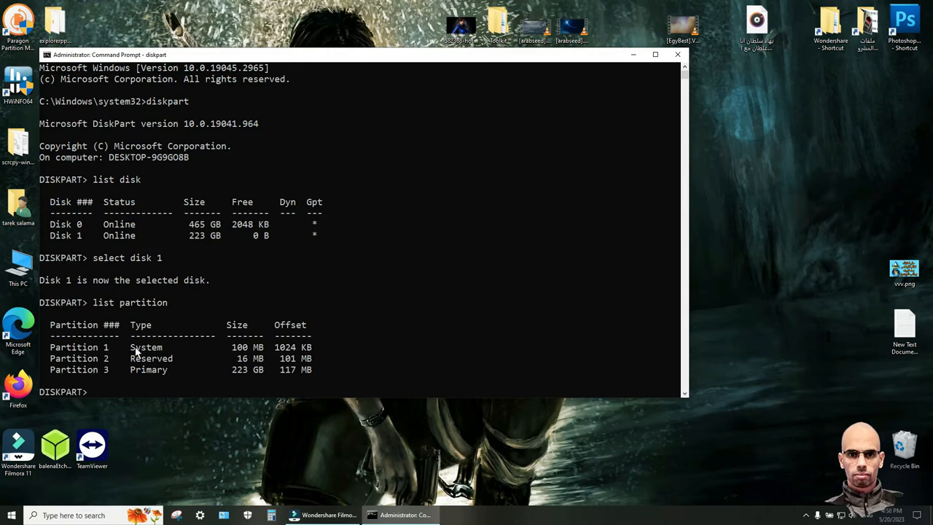
mouse_move(478, 330)
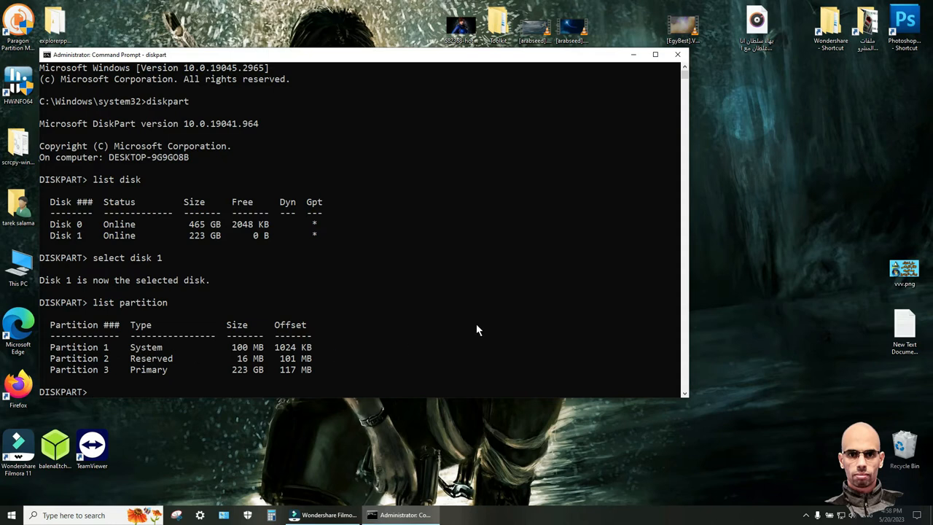
text(select)
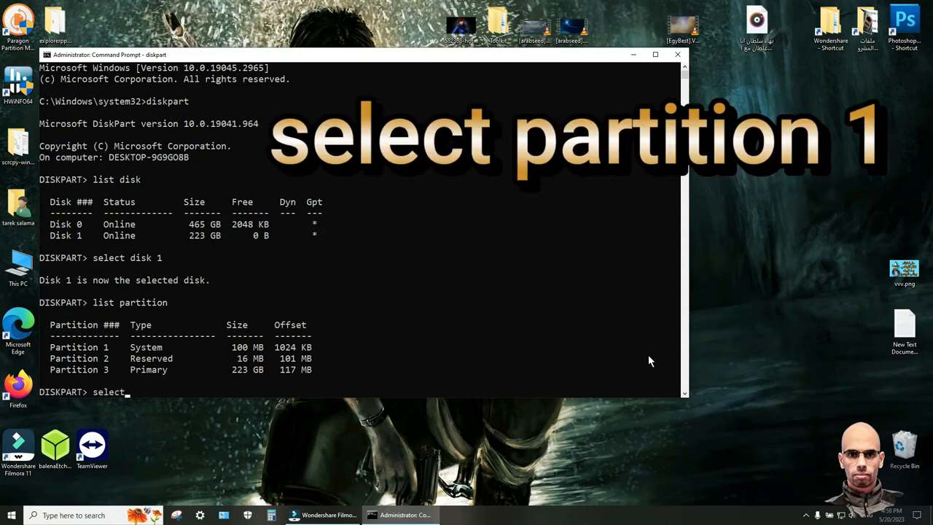
- Select partition 1, the 100 MB System partition on Disk 1
text(par)
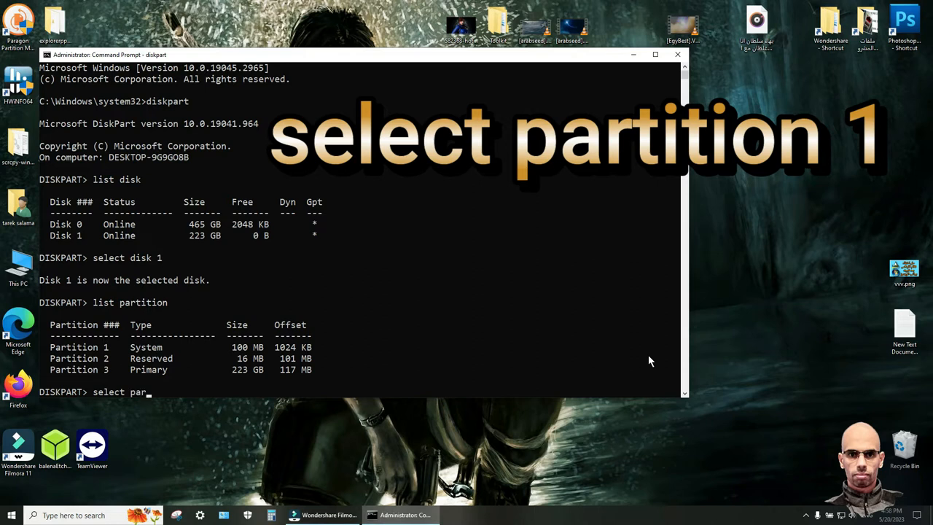
text(tition)
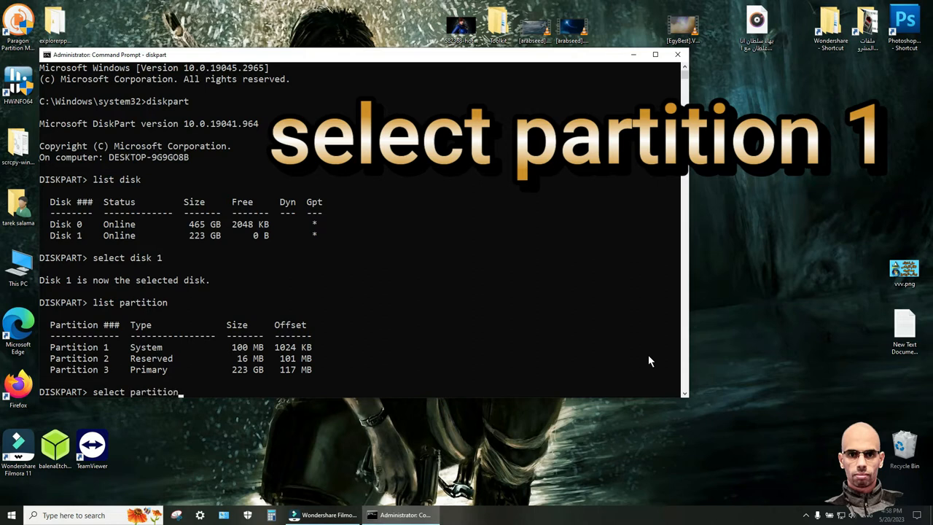
text(1)
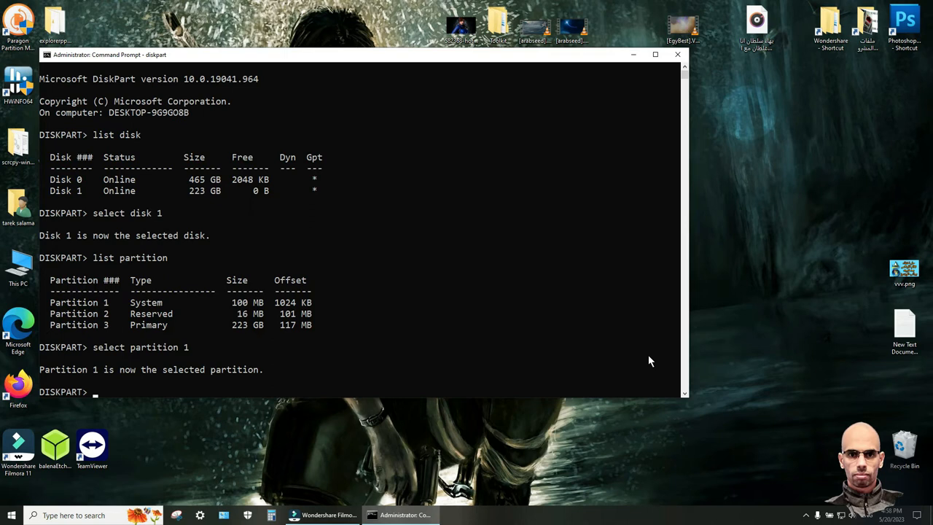
text(assign)
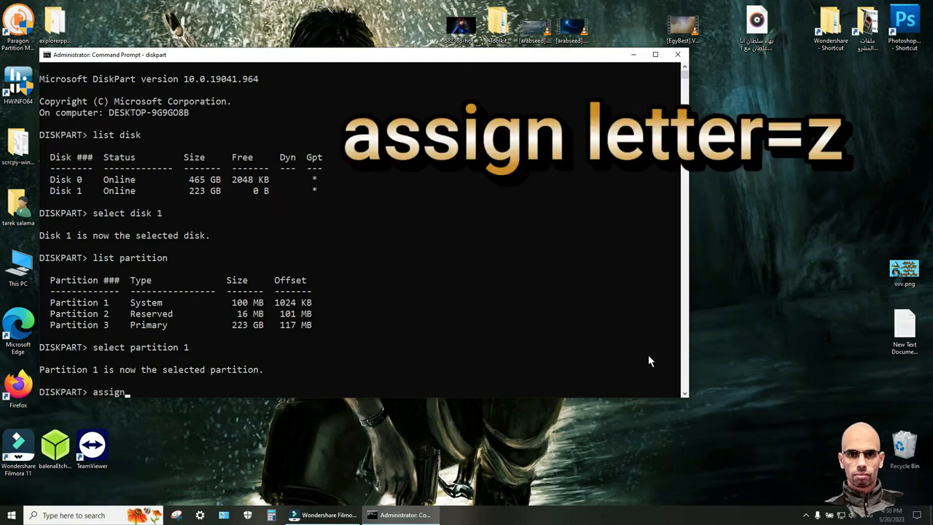
- Assign drive letter Z to the System partition and exit DiskPart
text(le)
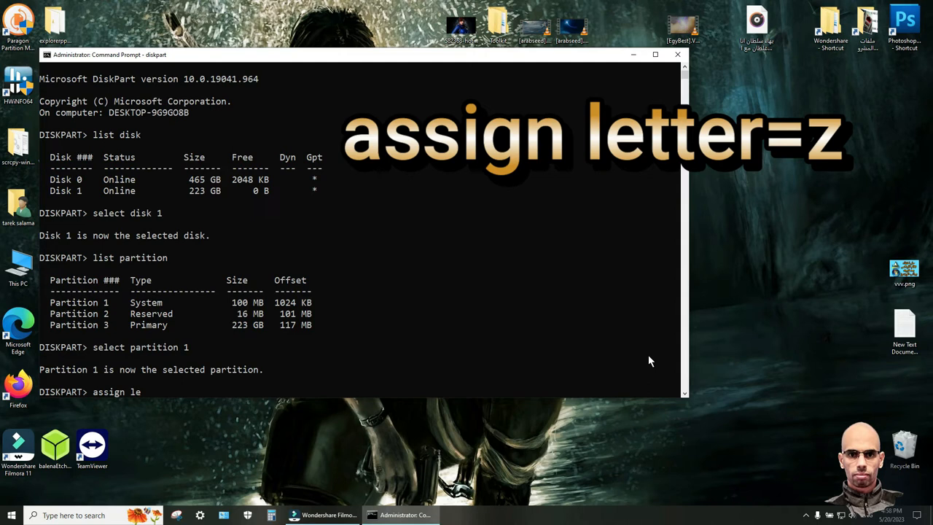
text(tter)
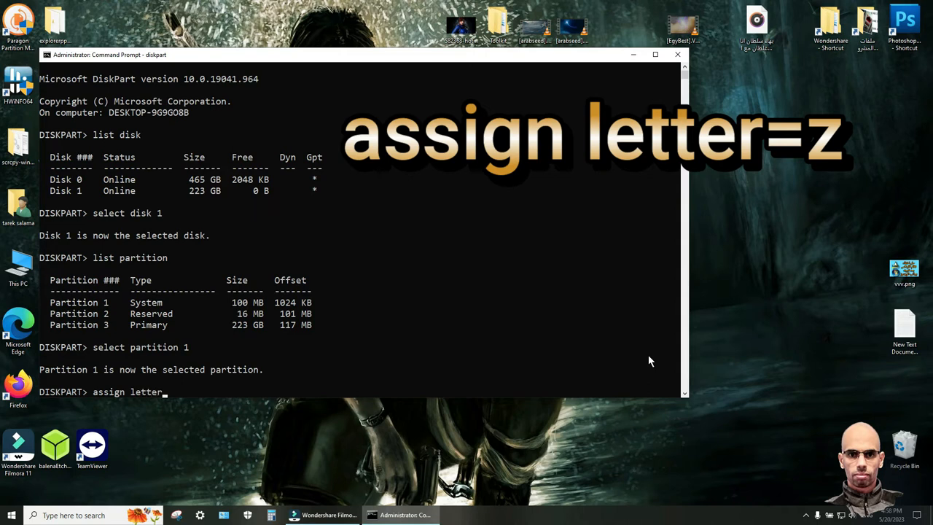
text(=)
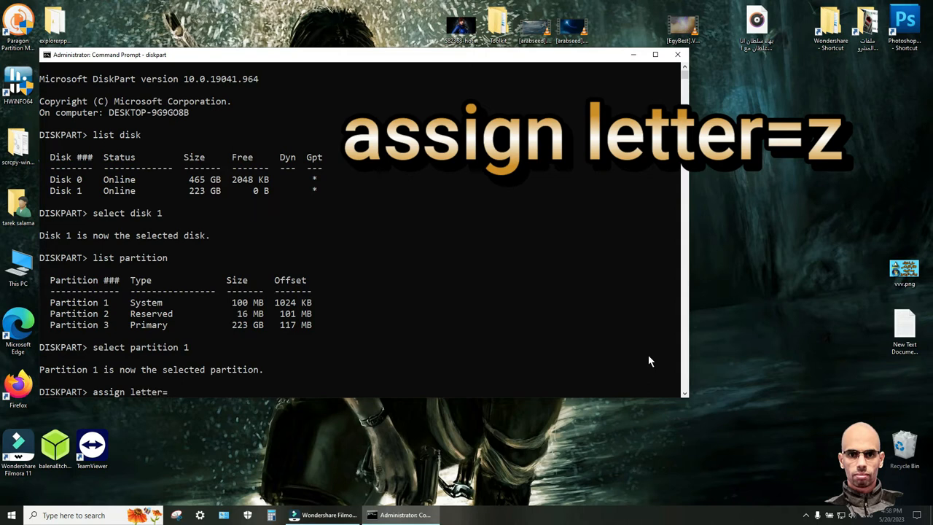
text(z)
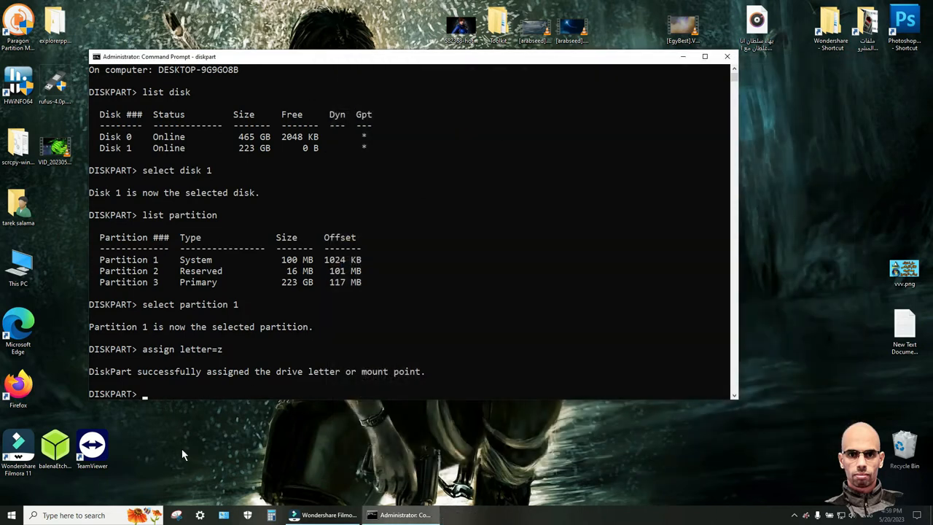
text(exit)
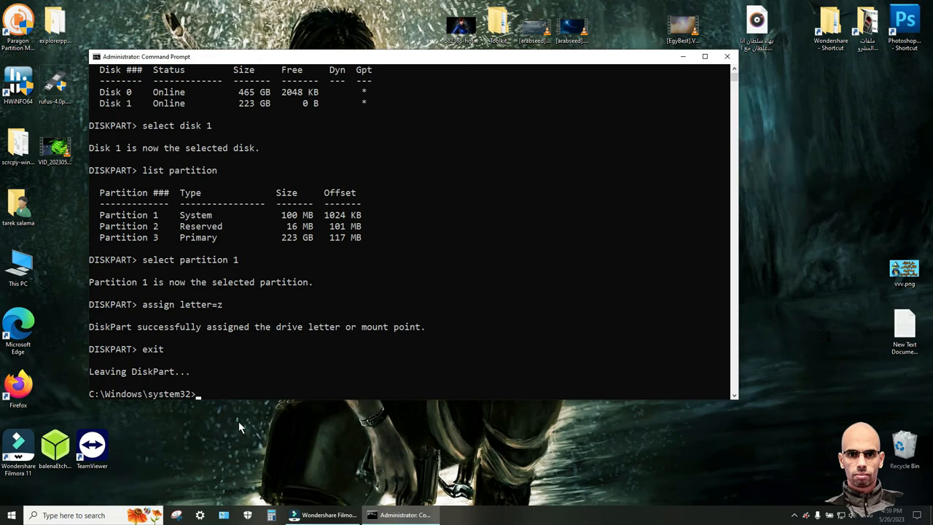
mouse_move(255, 450)
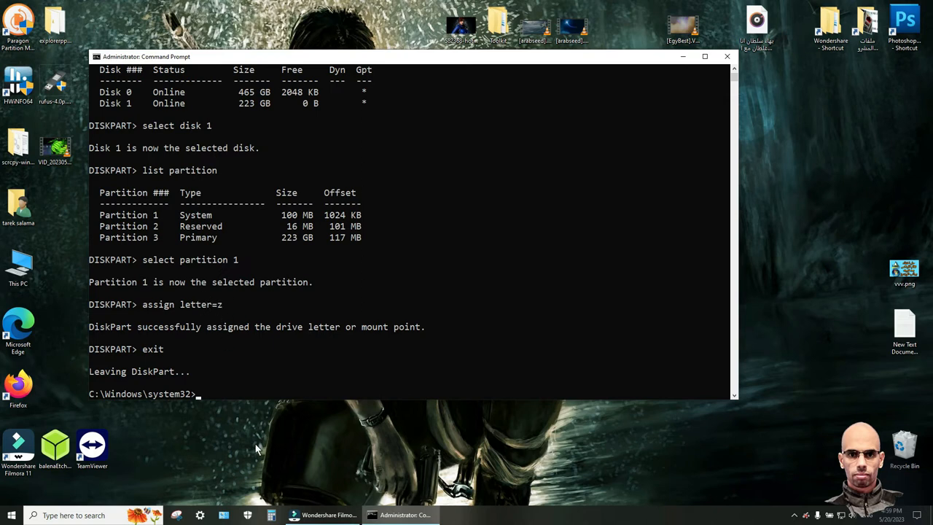
- Switch to drive Z, list it, and move into the EFI folder
text(z)
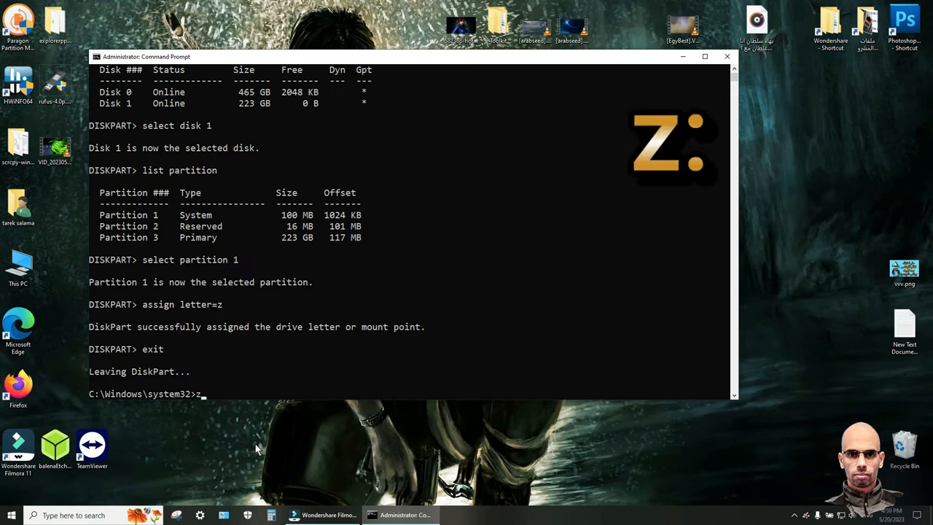
text(:)
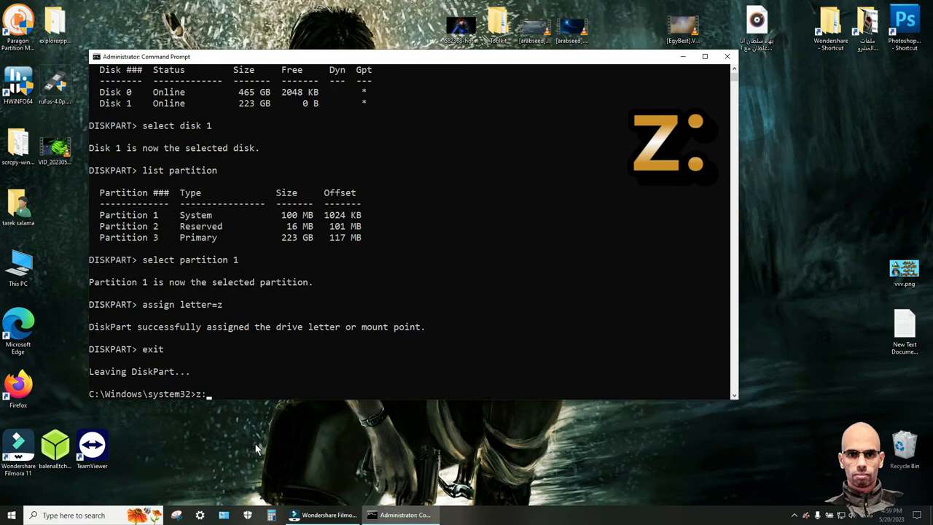
key(enter)
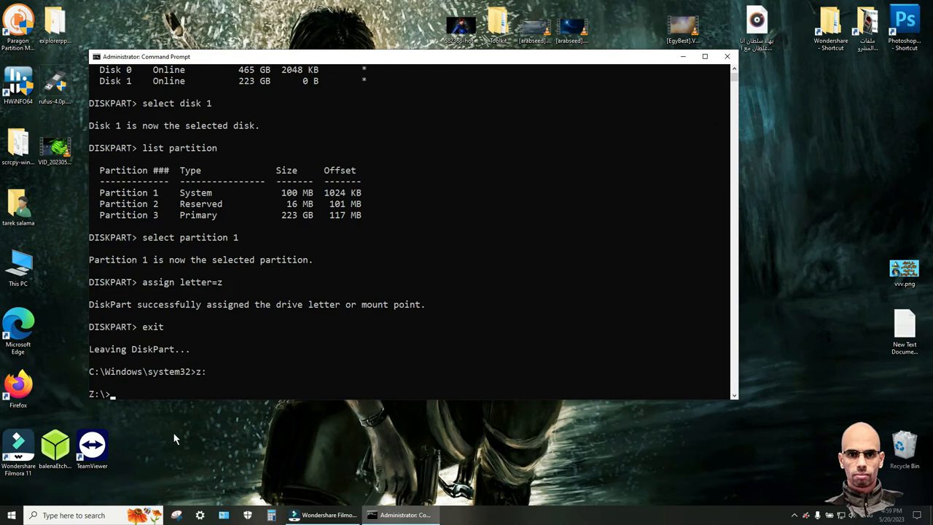
text(dir)
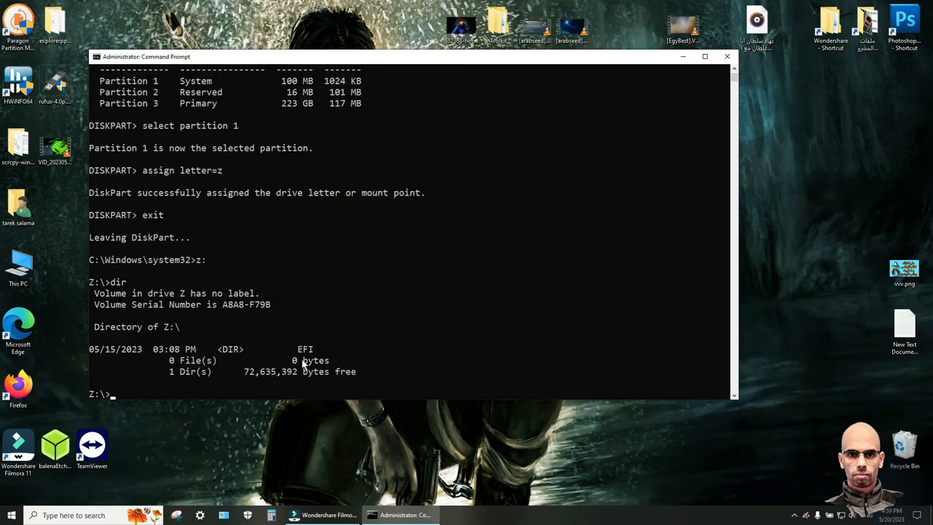
mouse_move(306, 459)
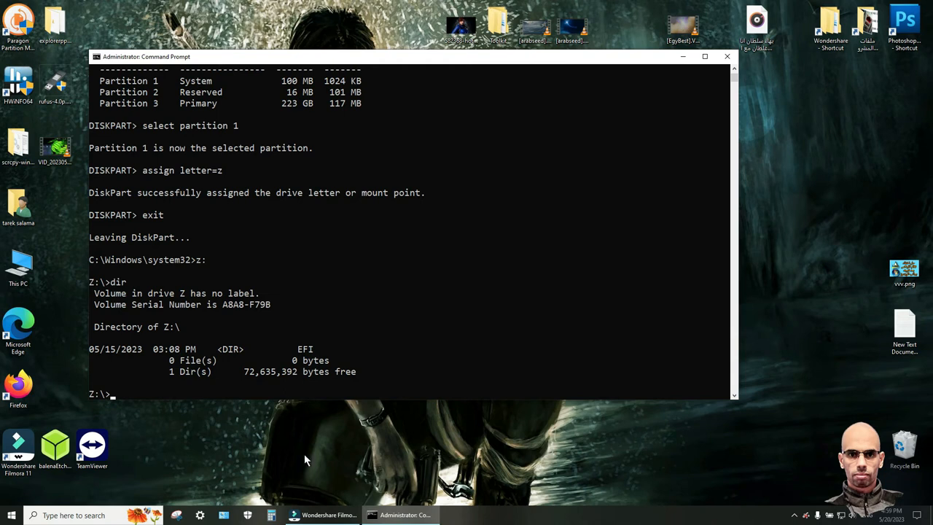
text(cd)
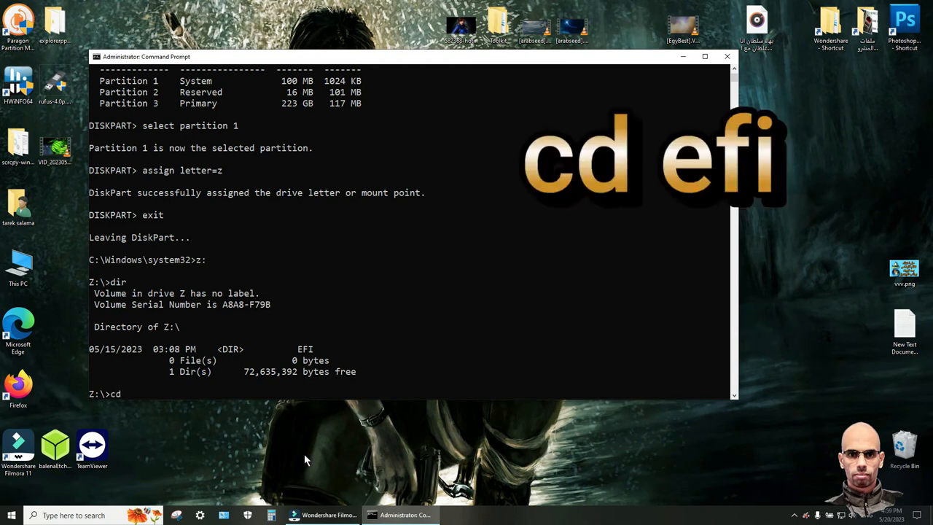
text(ef)
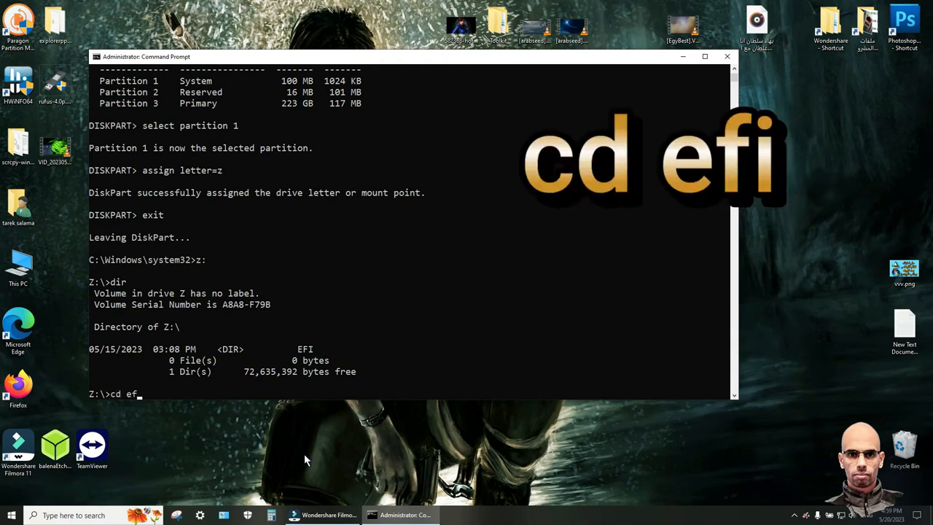
text(i)
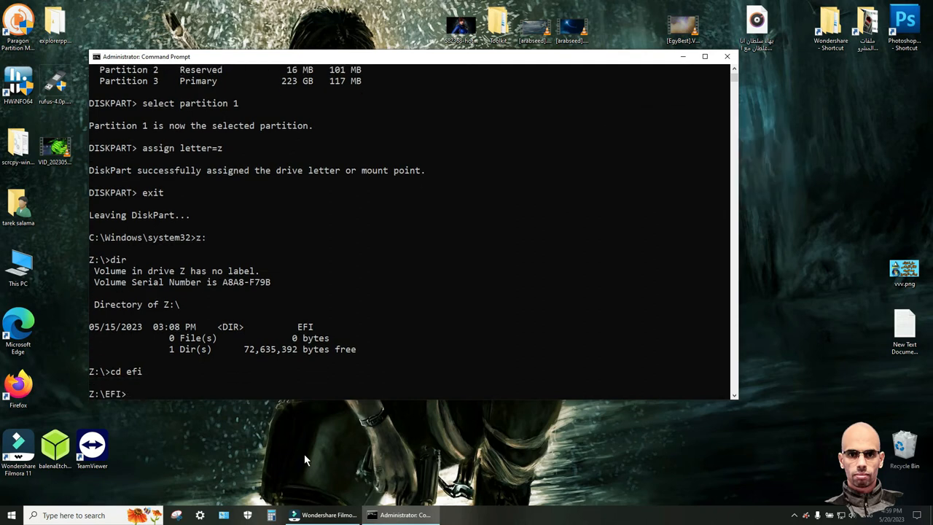
text(dir)
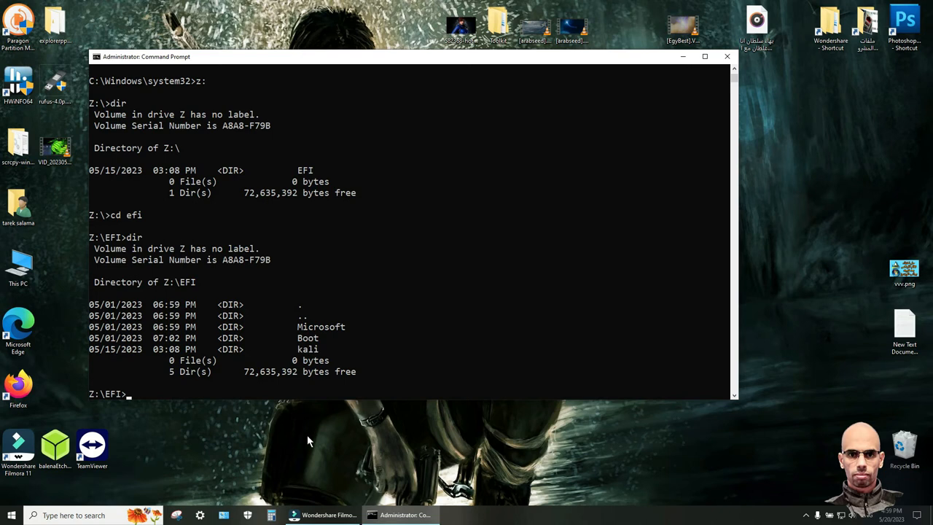
- Enter the kali folder and list it, showing grubx64.efi
text(cd)
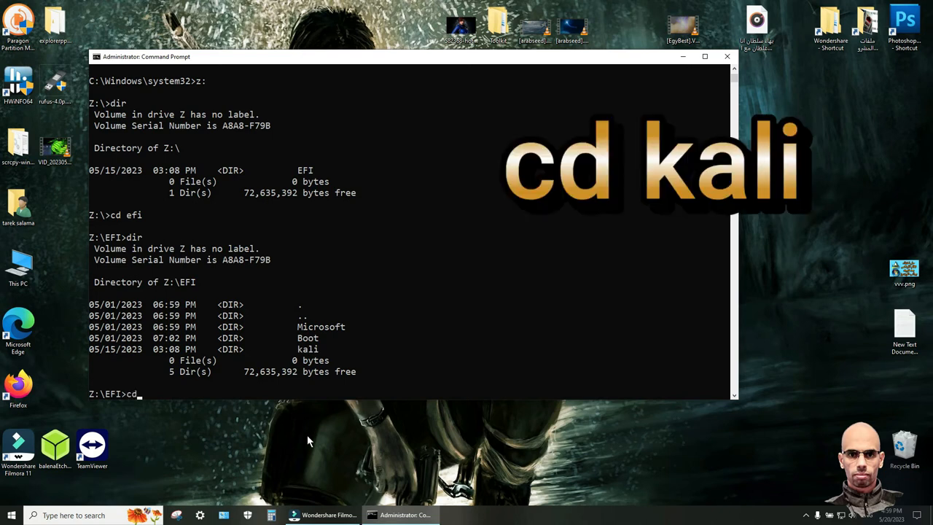
text(k)
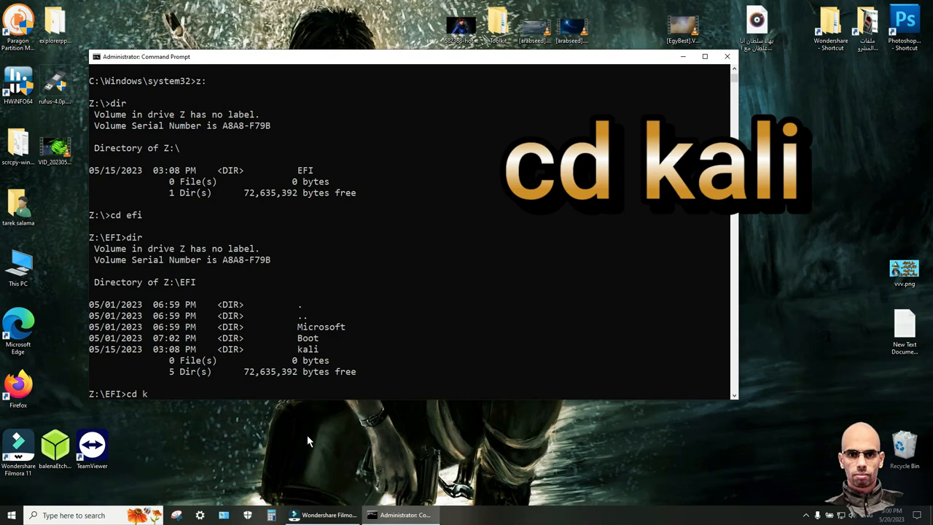
text(ali)
text(d)
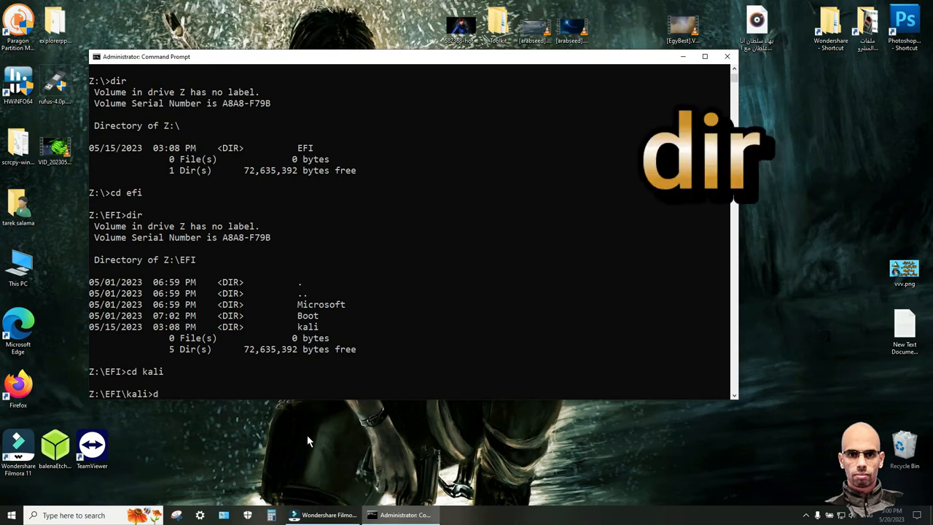
text(ir)
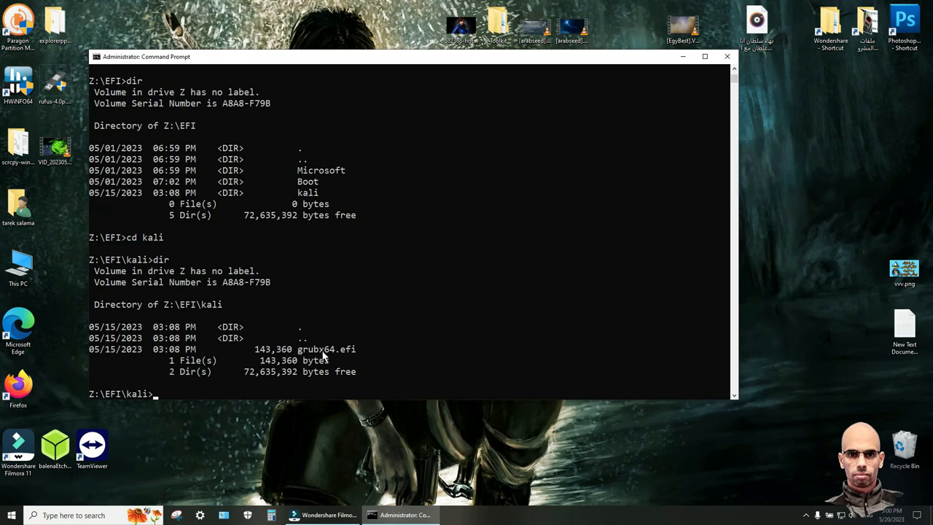
mouse_move(335, 357)
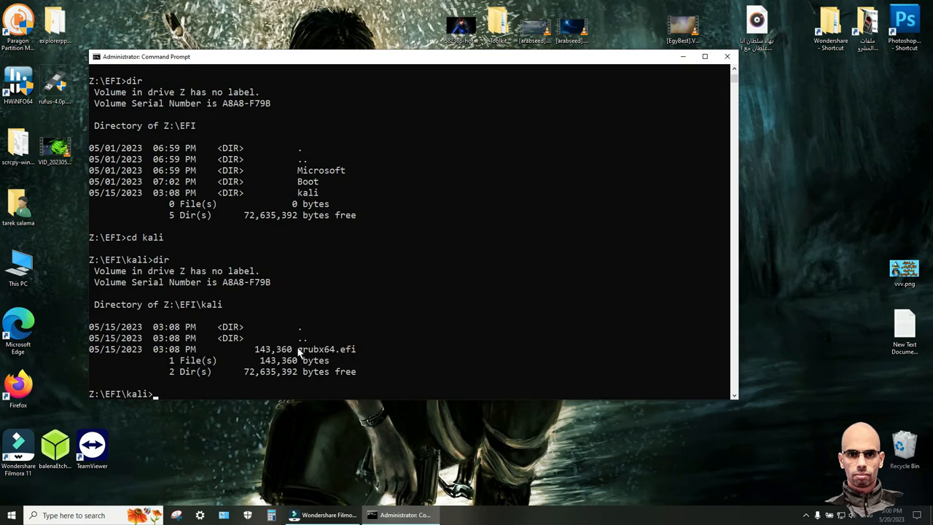
mouse_move(435, 351)
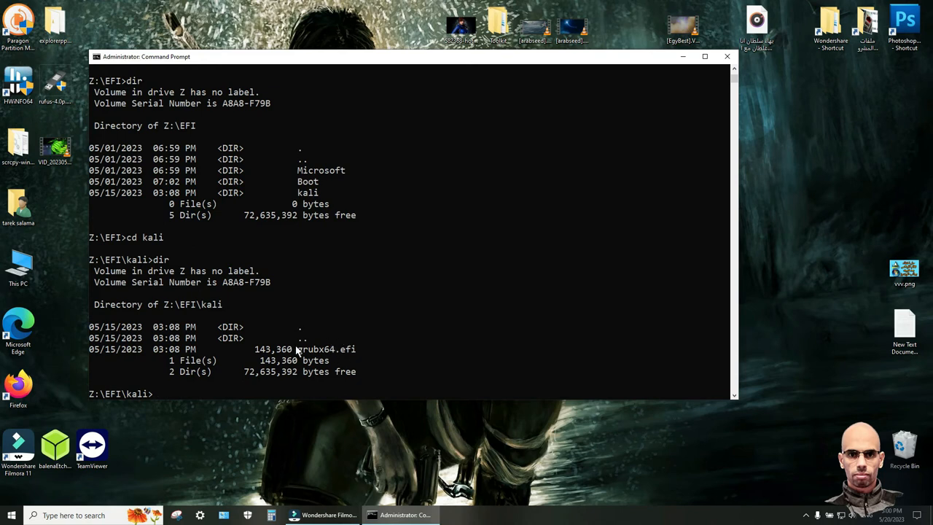
mouse_move(386, 447)
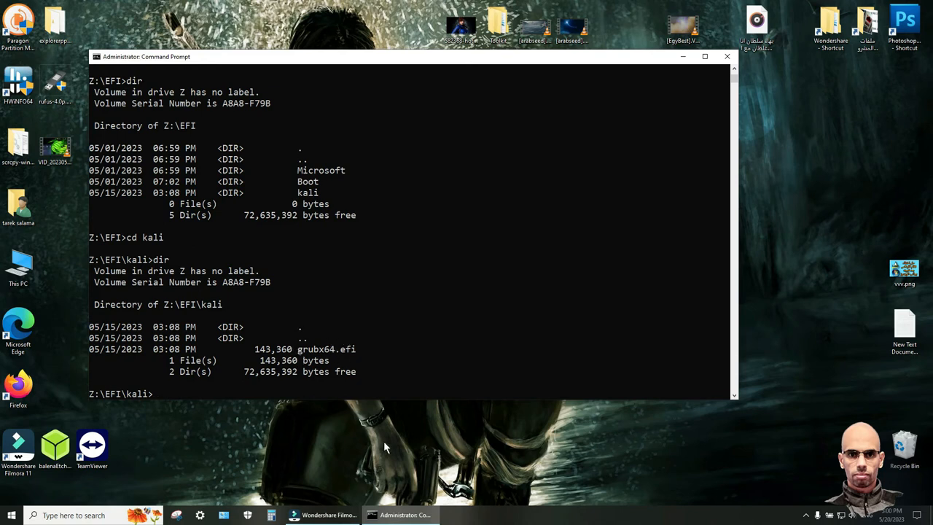
- Create a new desktop text document and type EFI\kali\ into it
right_click(379, 444)
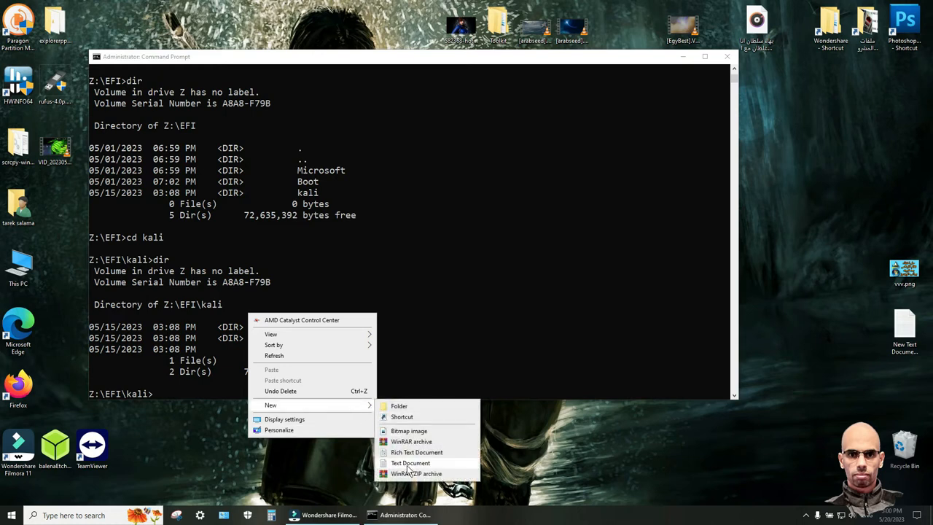
click(410, 463)
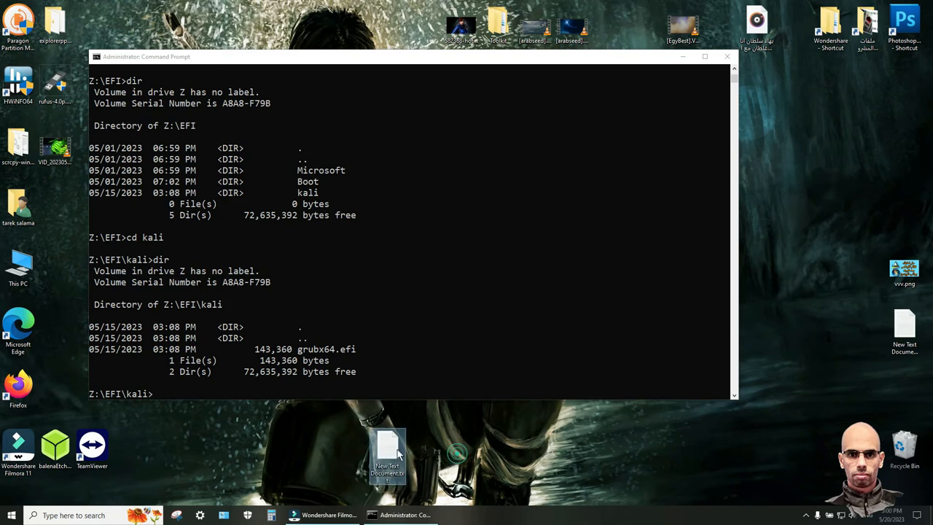
double_click(388, 452)
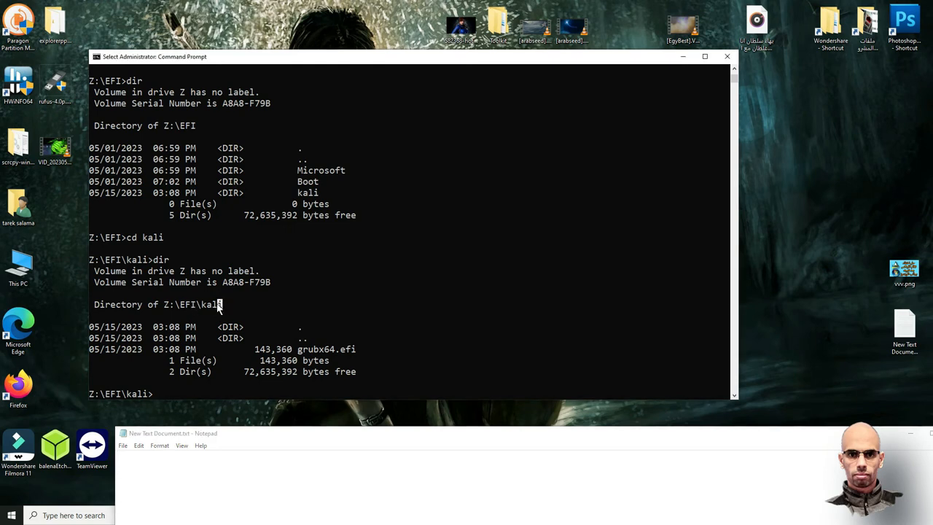
double_click(195, 304)
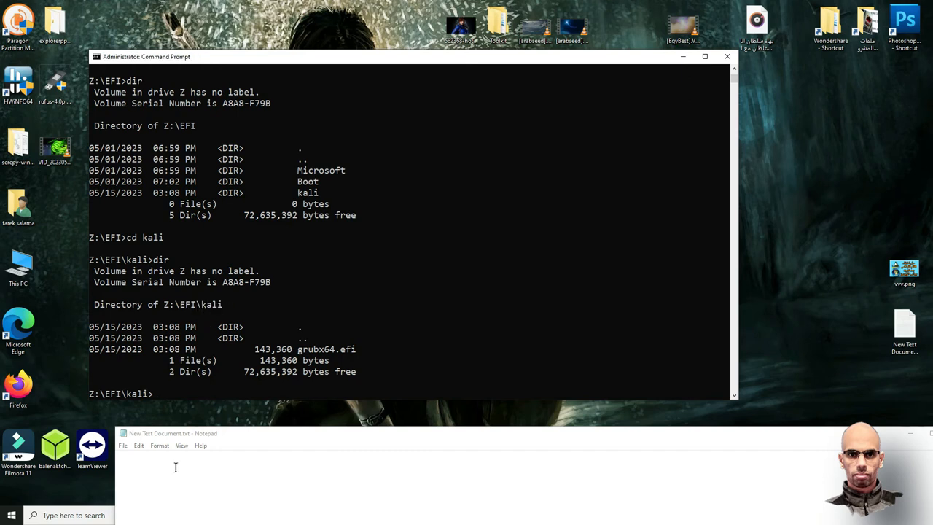
text(EFI\kali)
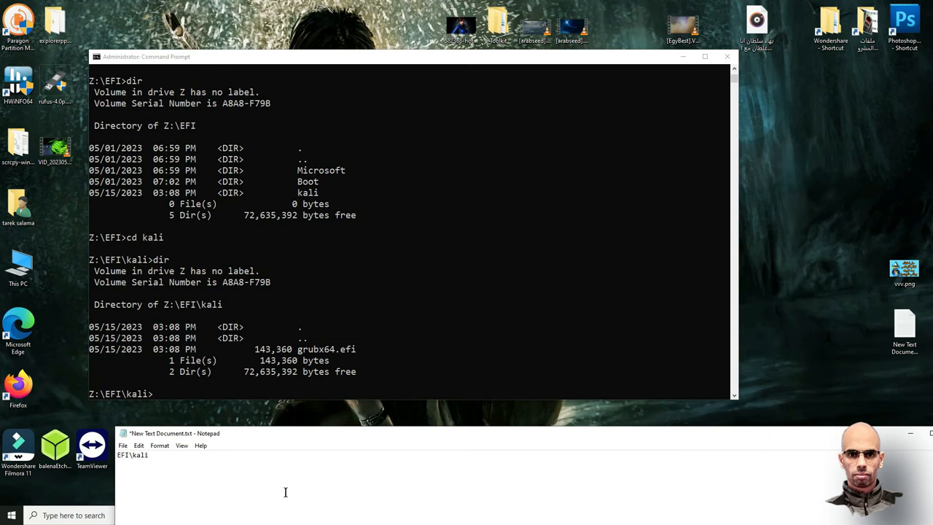
text(\)
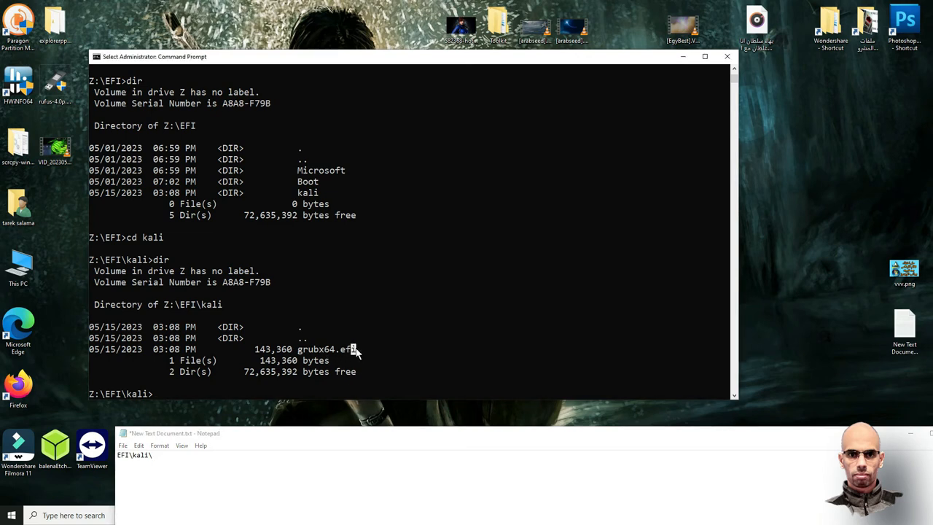
- Copy grubx64.efi from the listing and paste it after the path in the note
drag(354, 349, 298, 350)
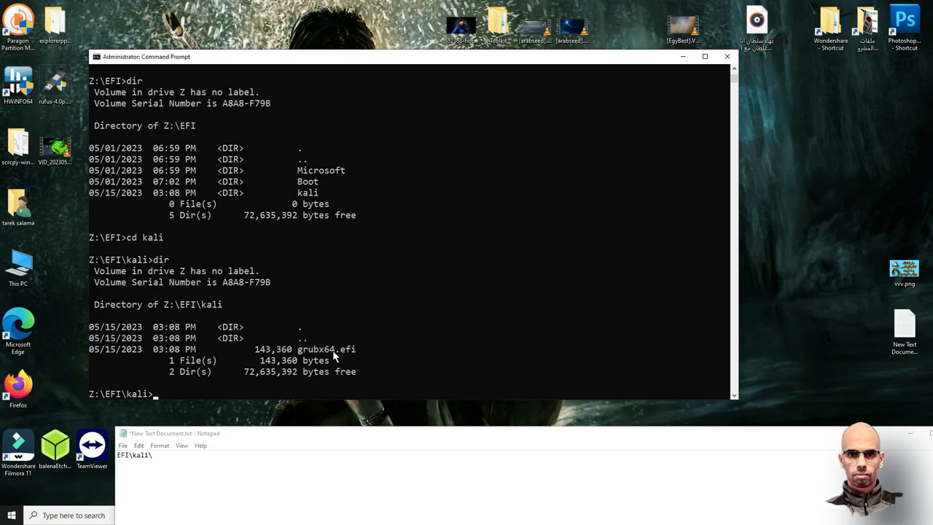
right_click(334, 357)
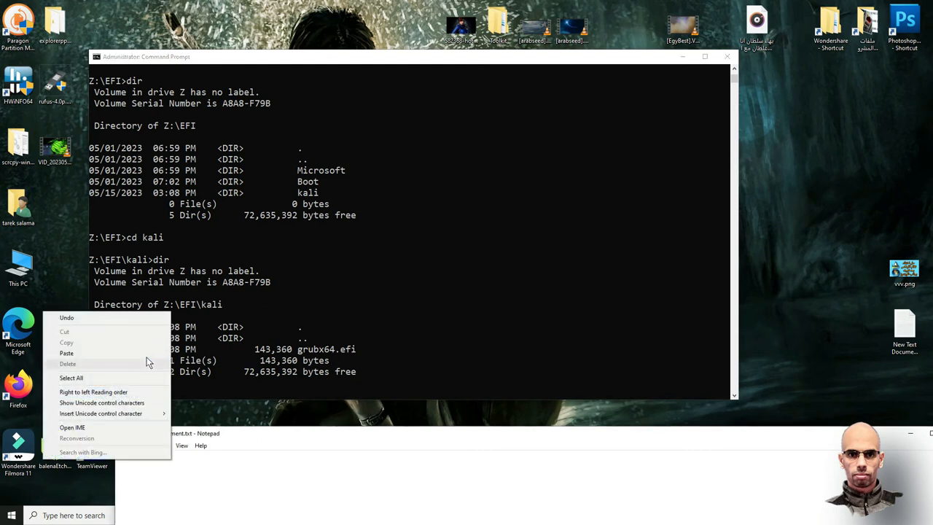
click(67, 353)
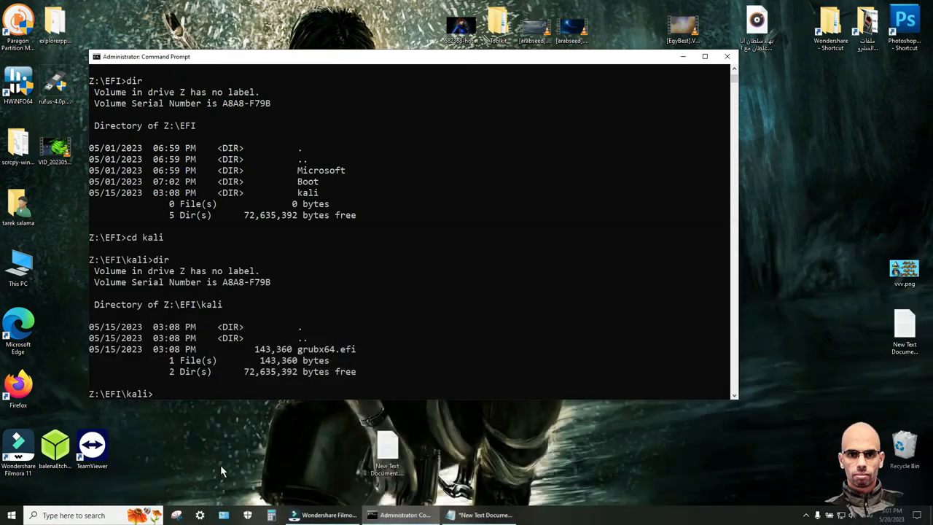
- Exit the old Command Prompt and open a new administrator Command Prompt via 'cmd' search
text(e)
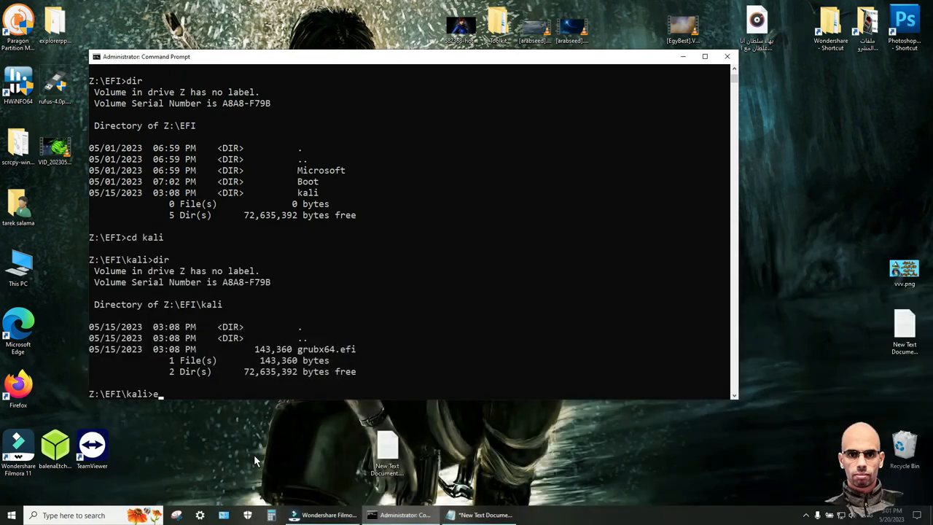
text(xit)
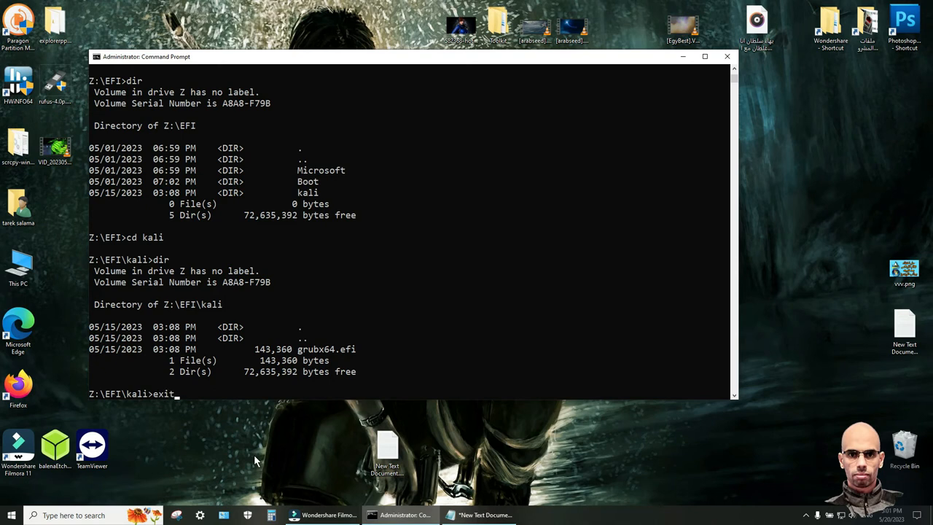
key(enter)
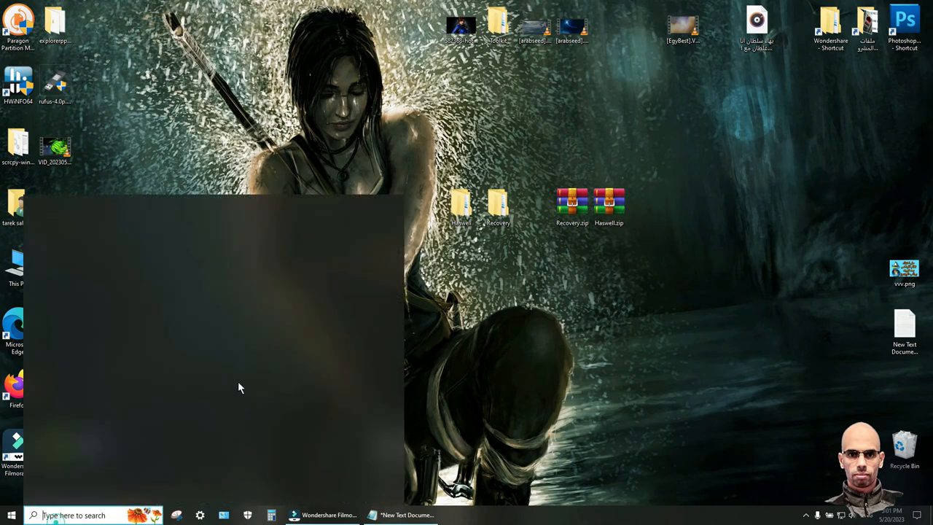
text(cmd)
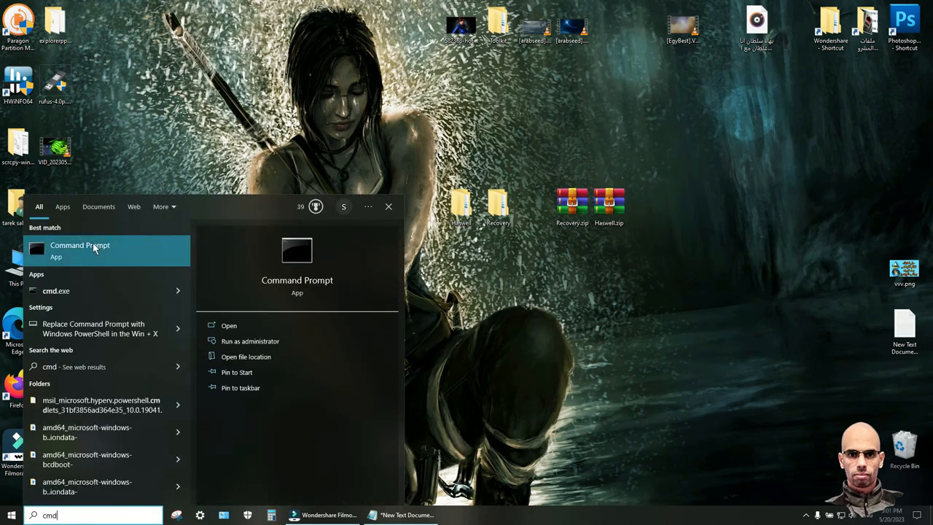
click(132, 255)
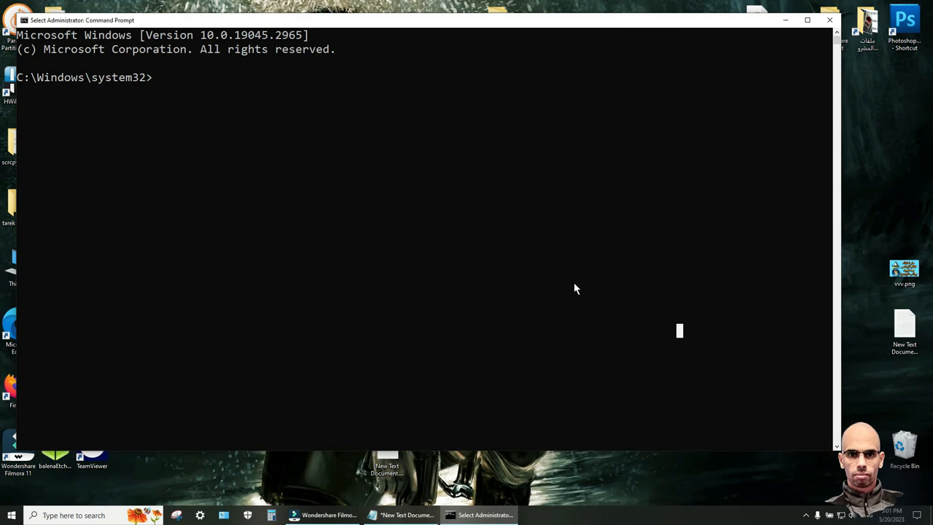
mouse_move(583, 350)
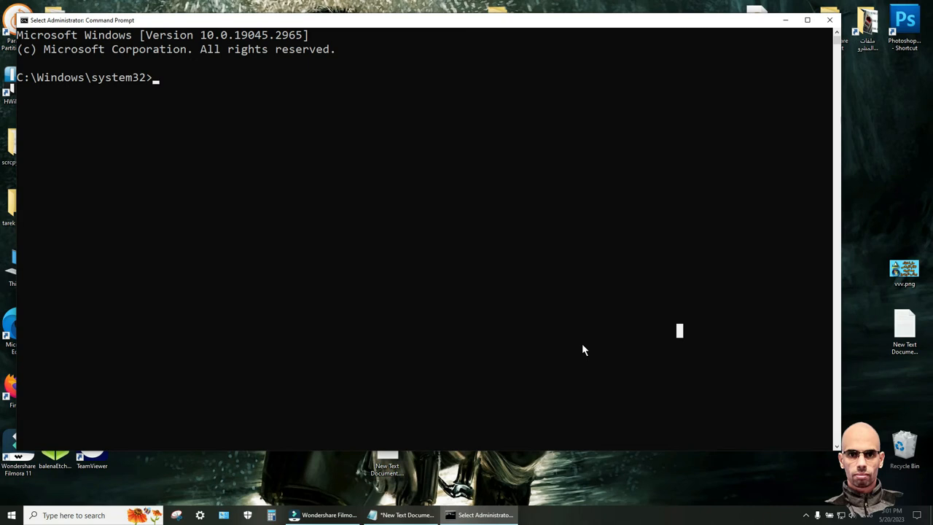
- Run 'bcdedit /set {bootmgr} path EFI\kali\grubx64.efi' using the path from the note
text(bc)
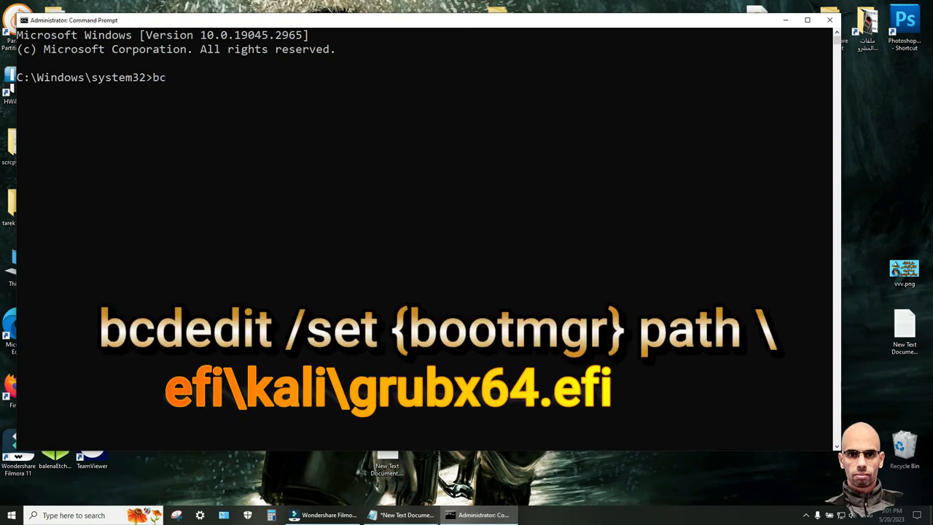
text(d)
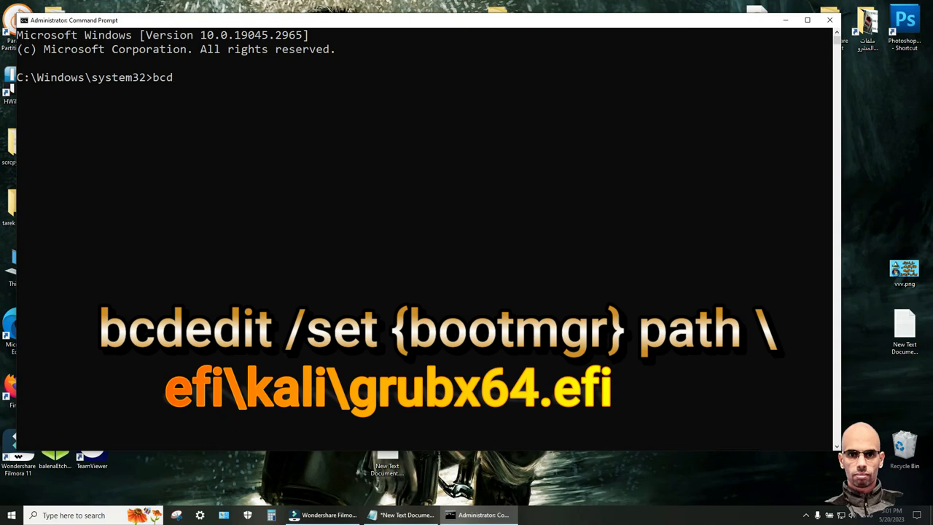
text(edit)
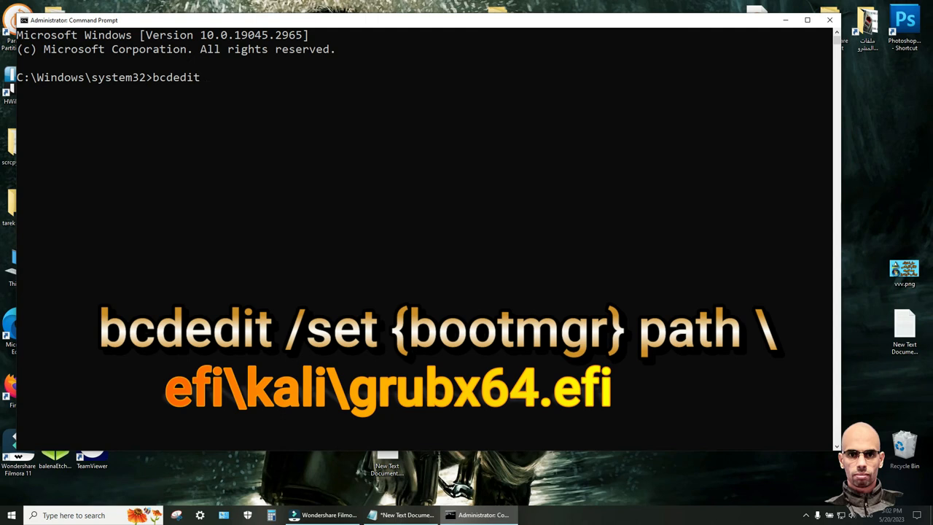
text(/set)
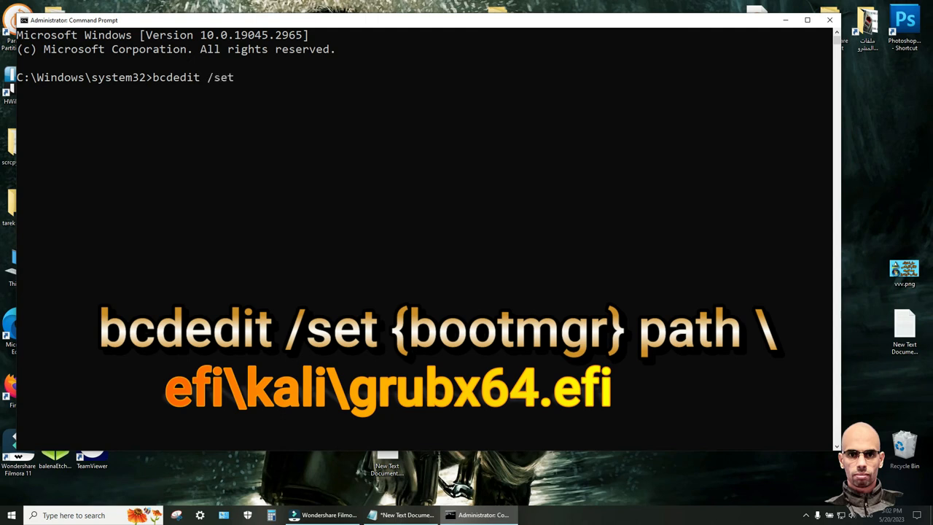
text({)
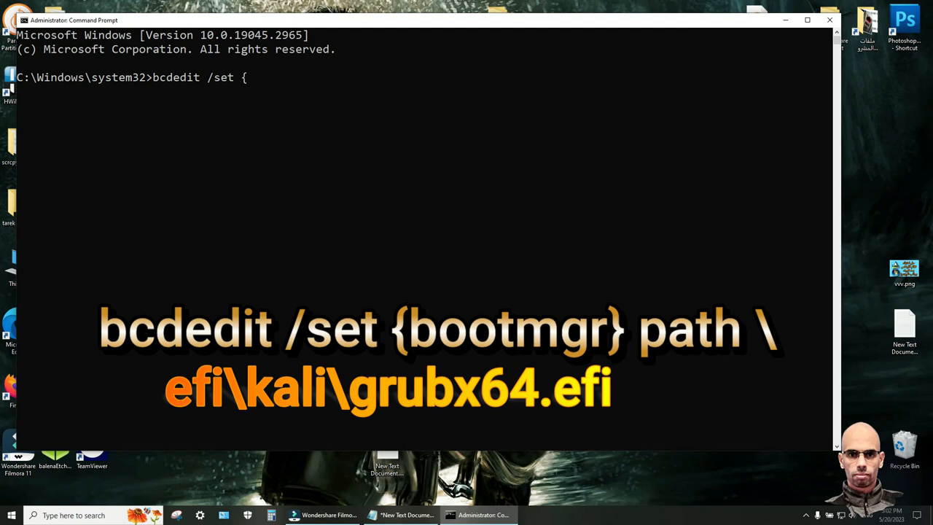
text(bootmgr})
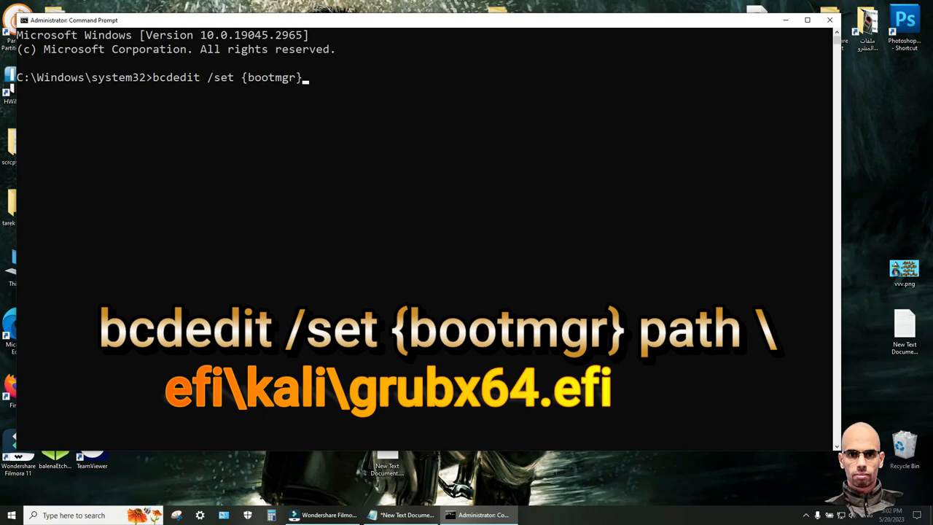
text(p)
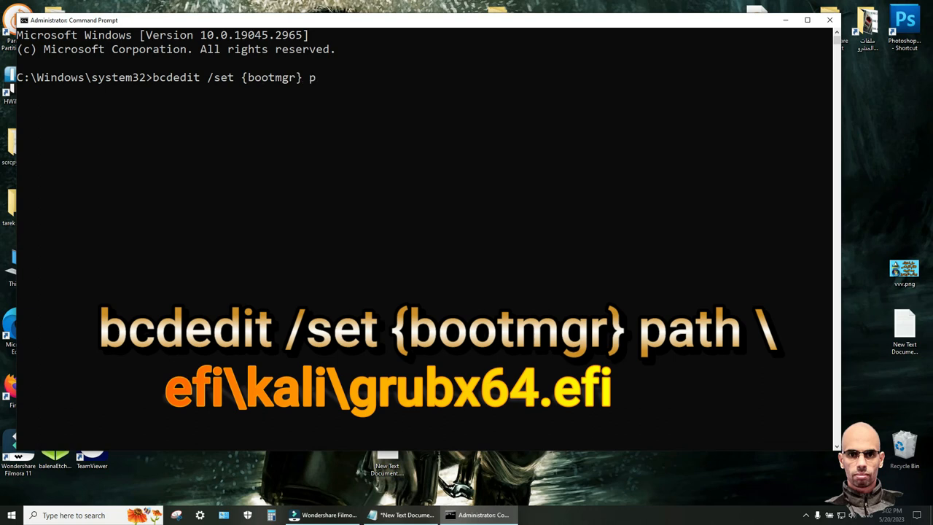
text(ath)
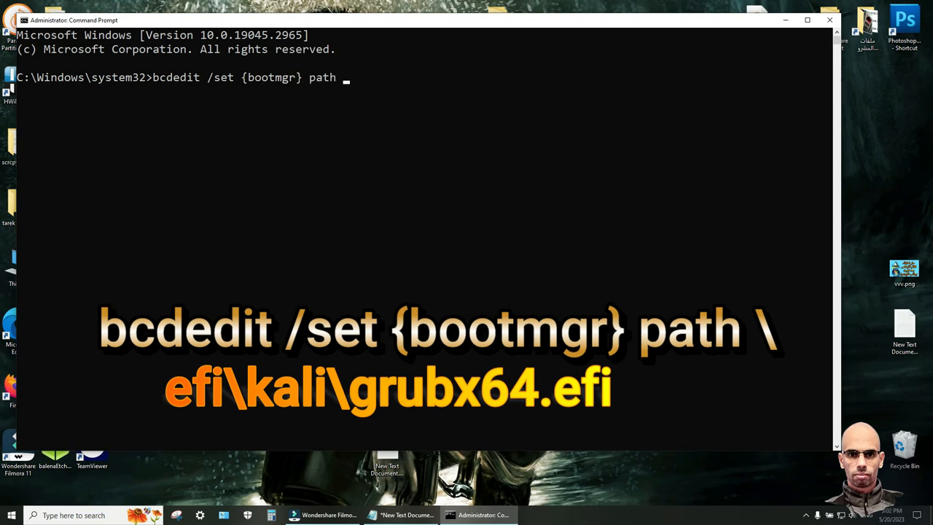
click(400, 515)
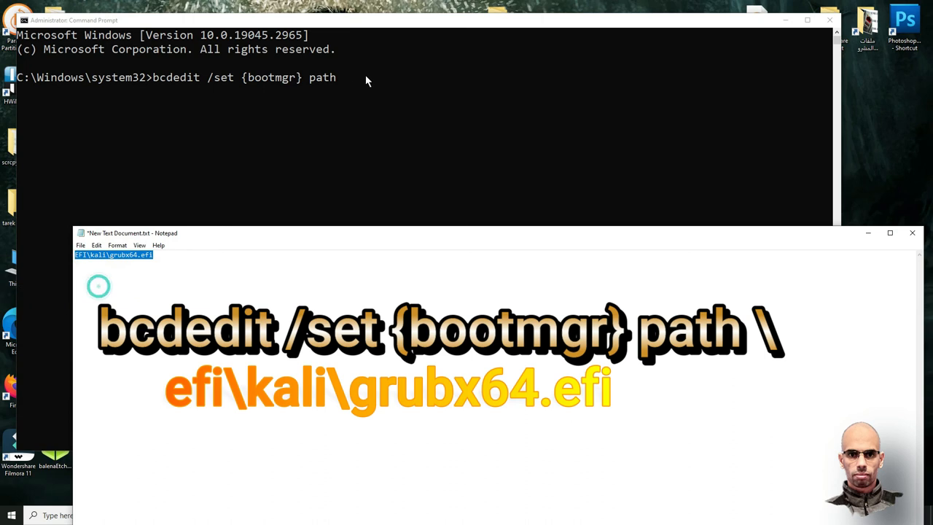
text(EFI\kali\grubx64.efi)
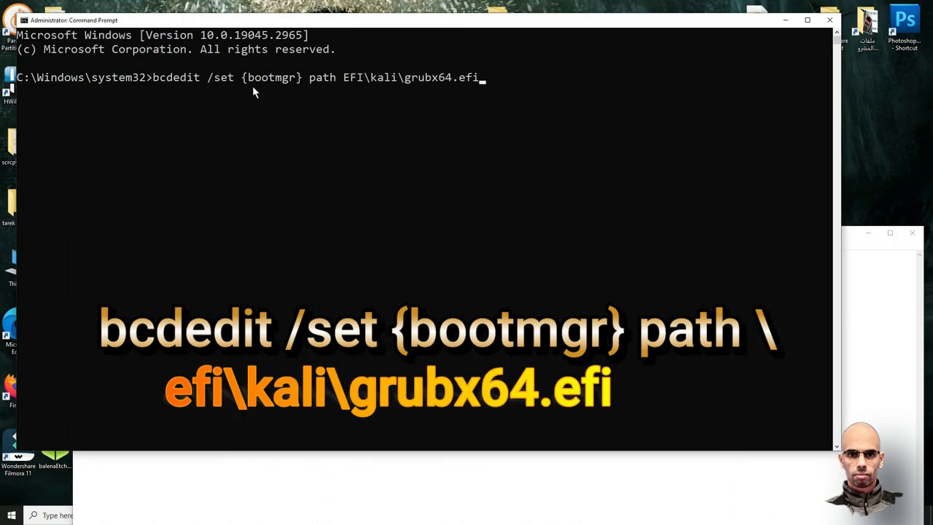
key(Enter)
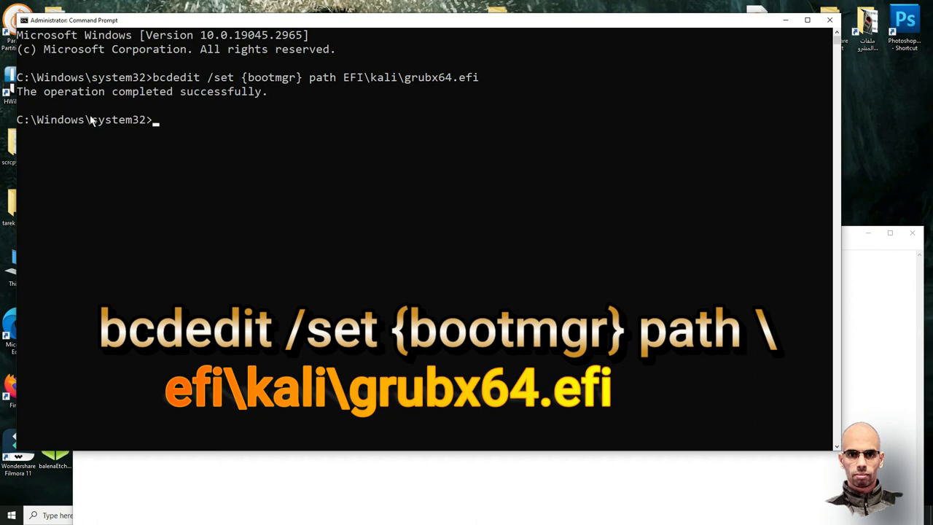
mouse_move(250, 100)
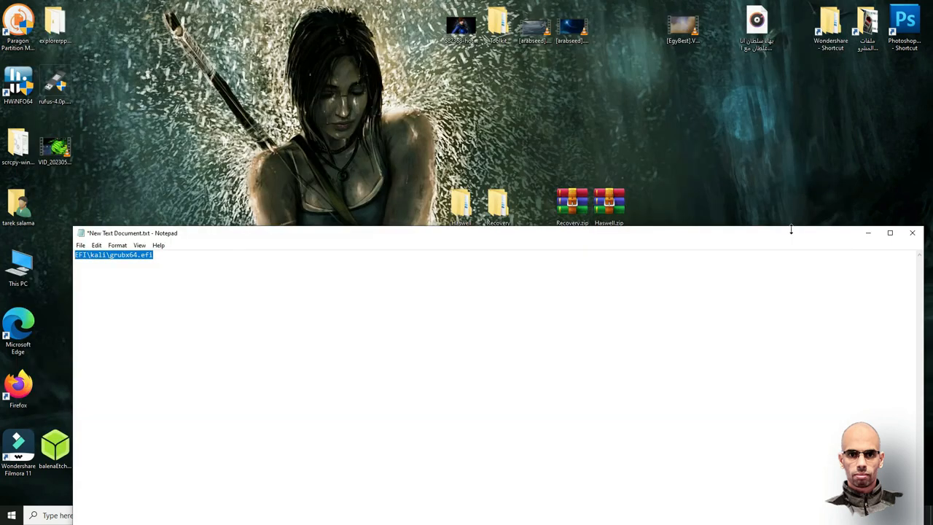
- Close the Notepad note holding the boot path
click(912, 233)
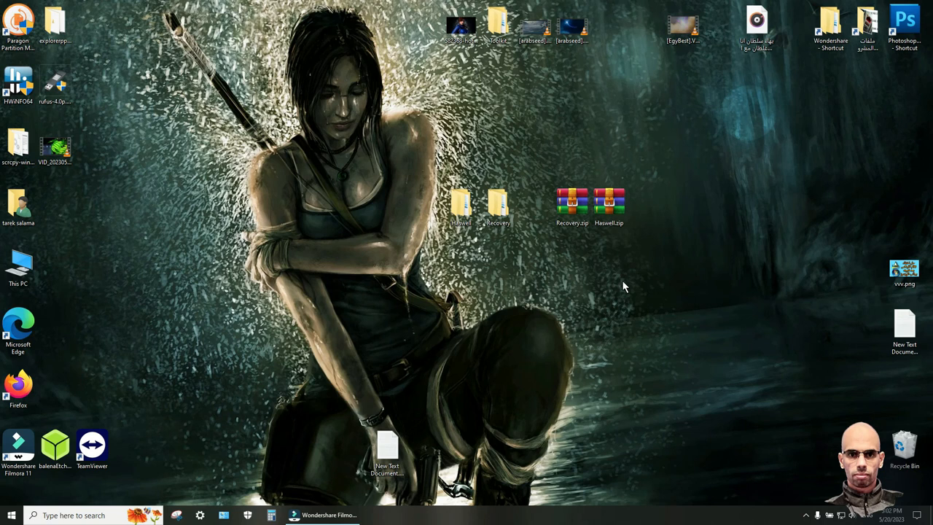
mouse_move(628, 287)
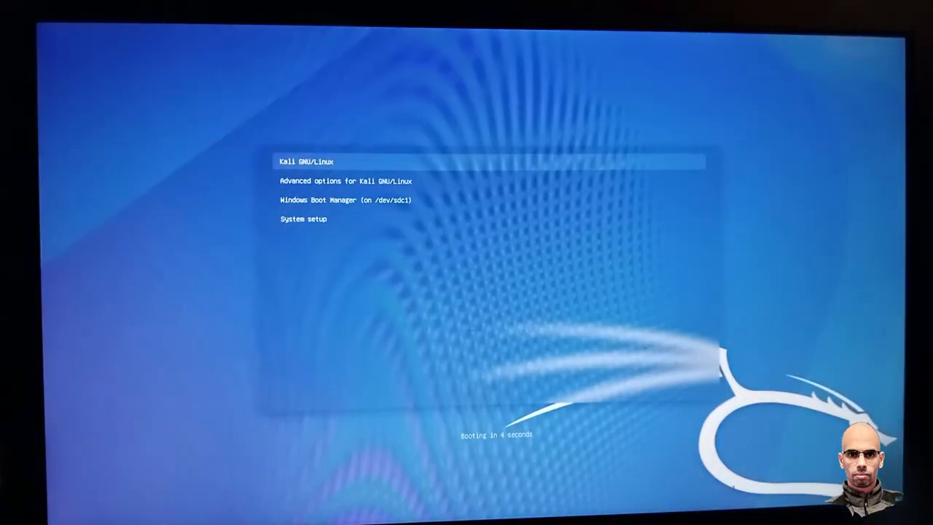
key(Down)
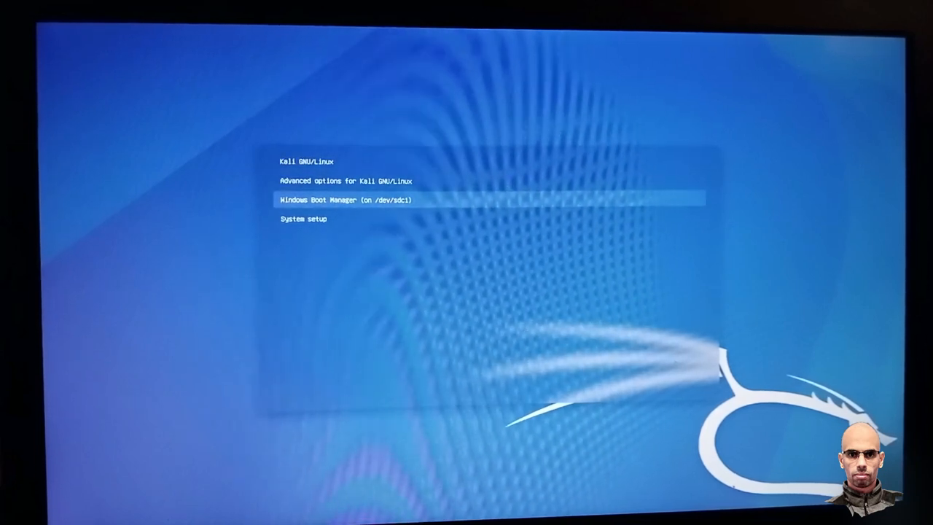
key(Up)
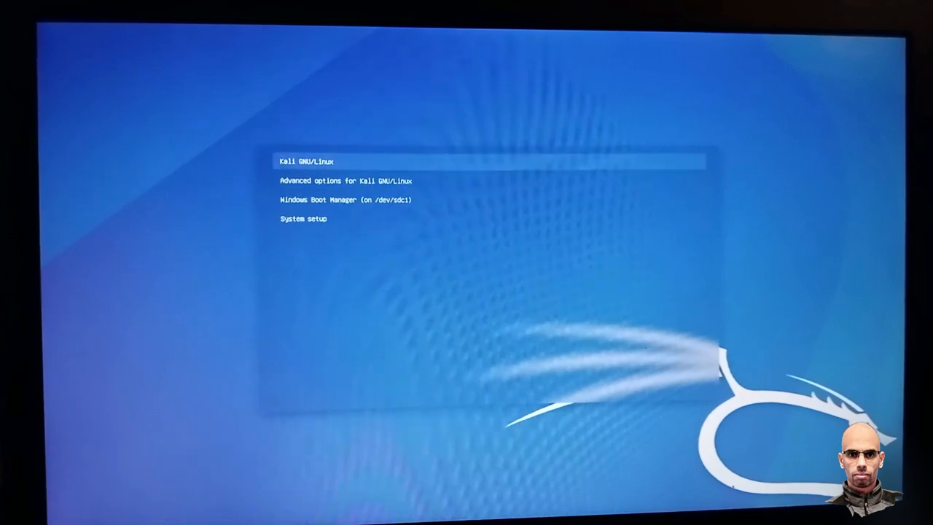
key(Down)
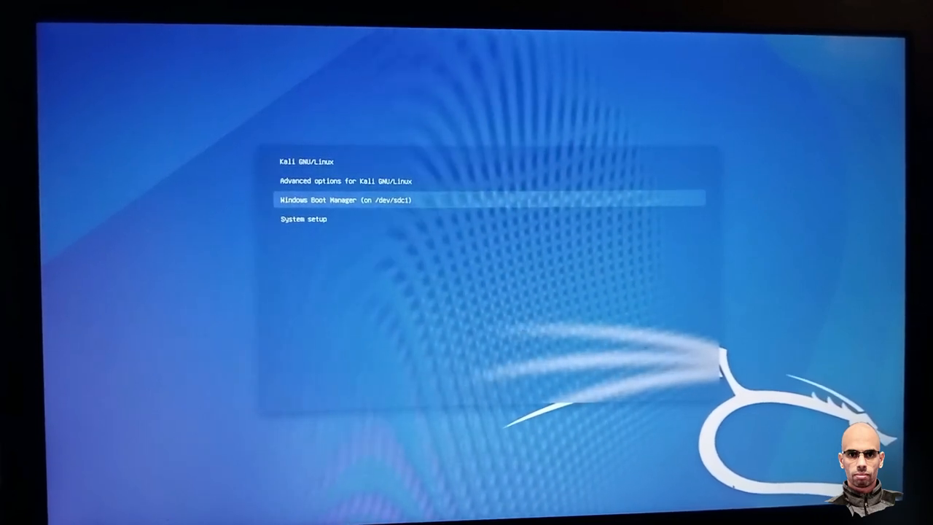